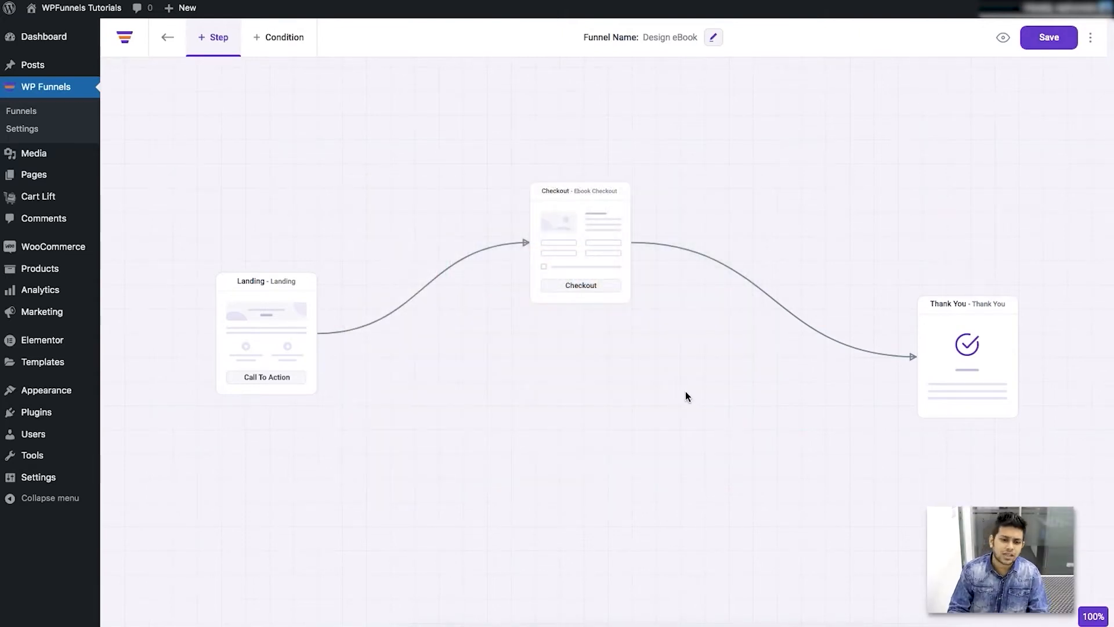
mouse_move(669, 352)
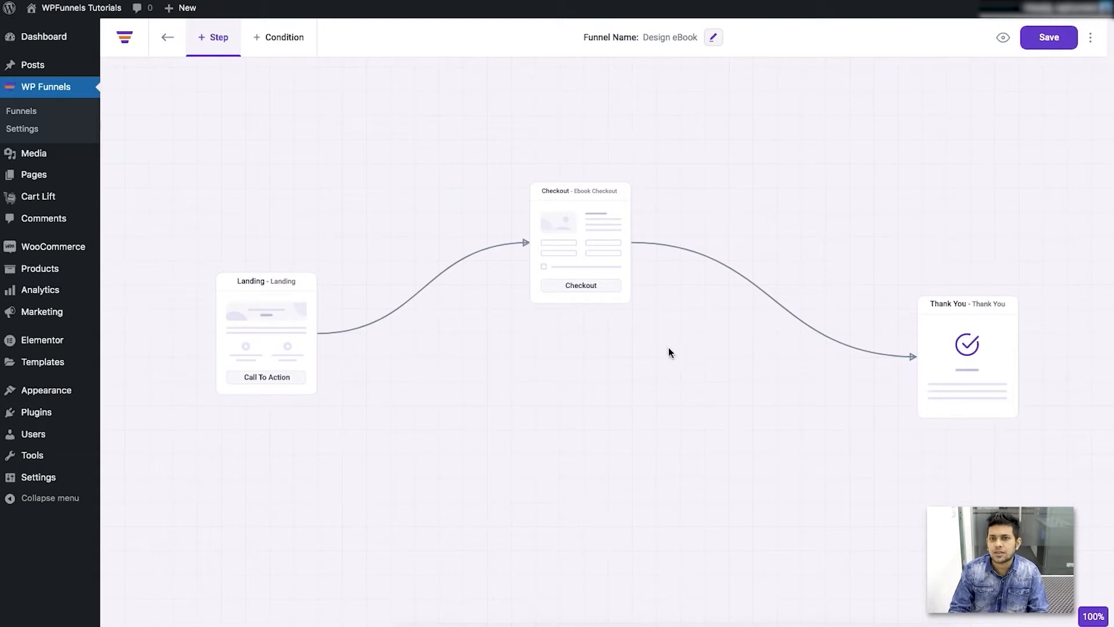
mouse_move(575, 237)
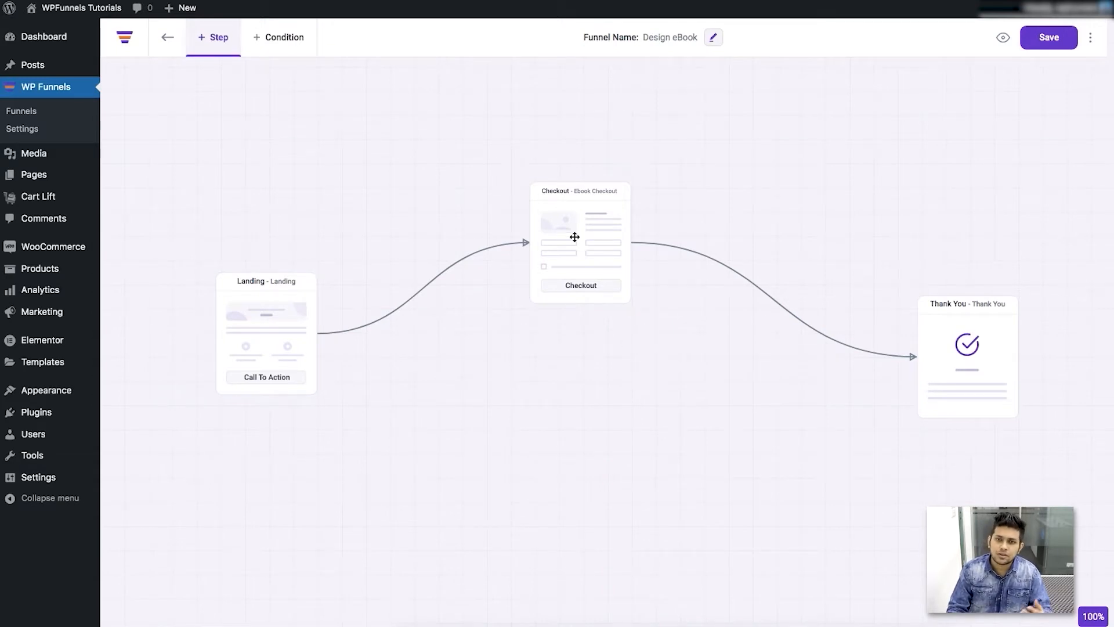
Bring up the Checkout step's settings, listing Design Thinking - eBook at $39.99
left_click(580, 245)
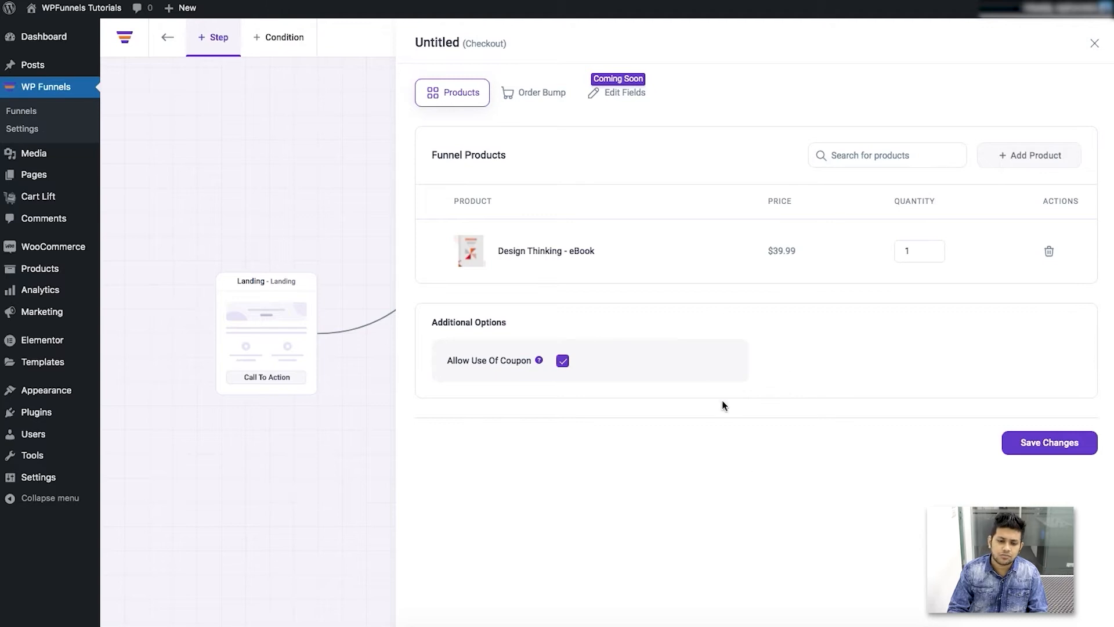
mouse_move(622, 351)
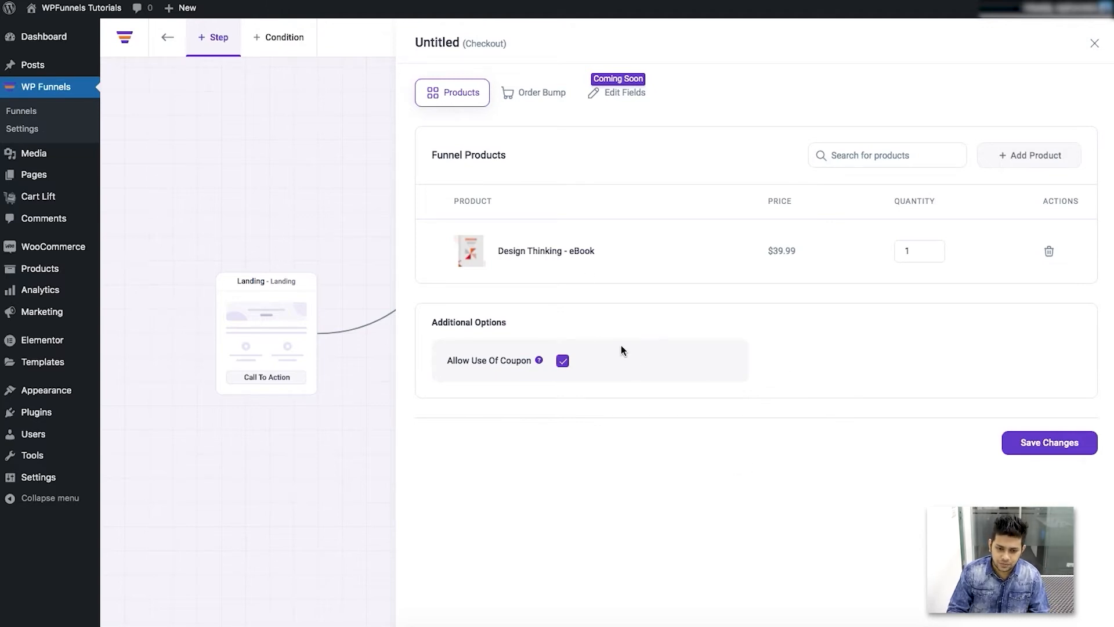
mouse_move(532, 105)
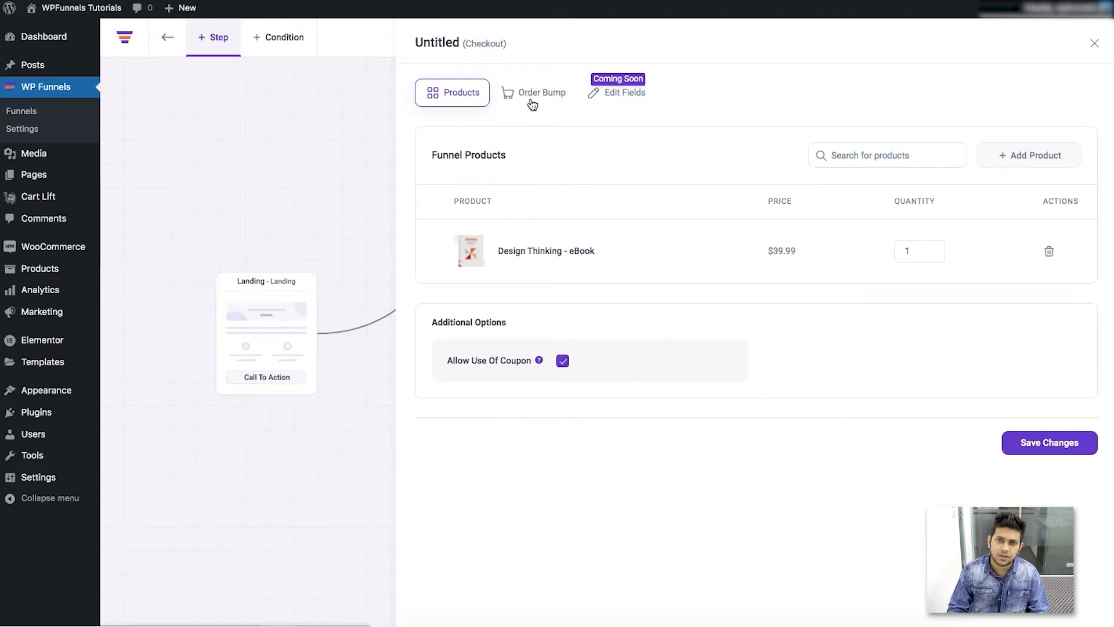
Enable the order bump for the checkout, Style 1 before order details
left_click(534, 93)
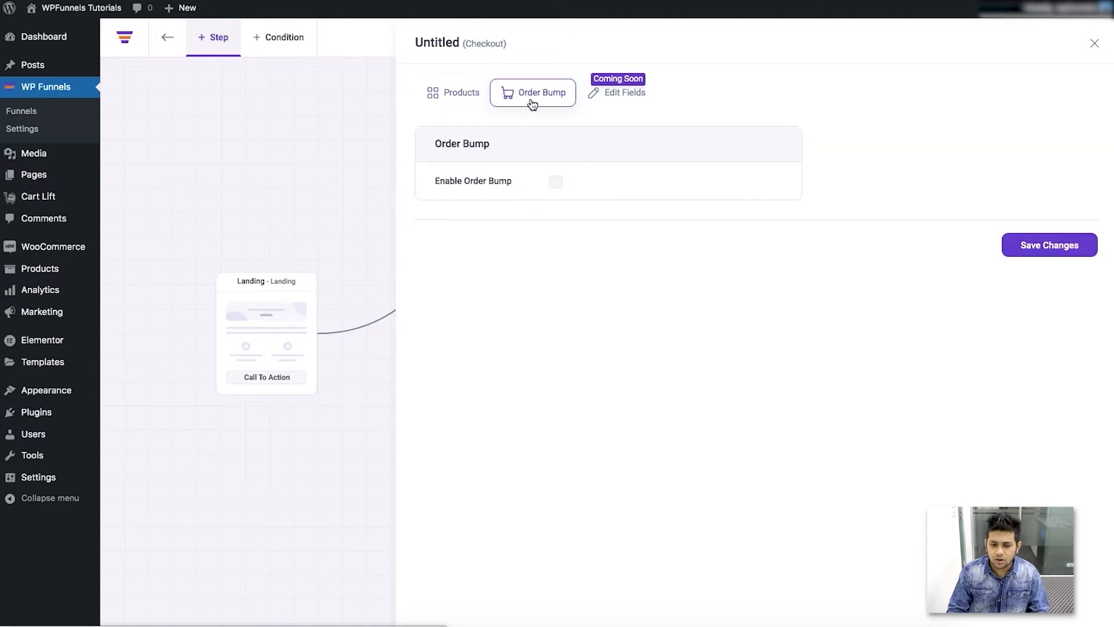
mouse_move(445, 190)
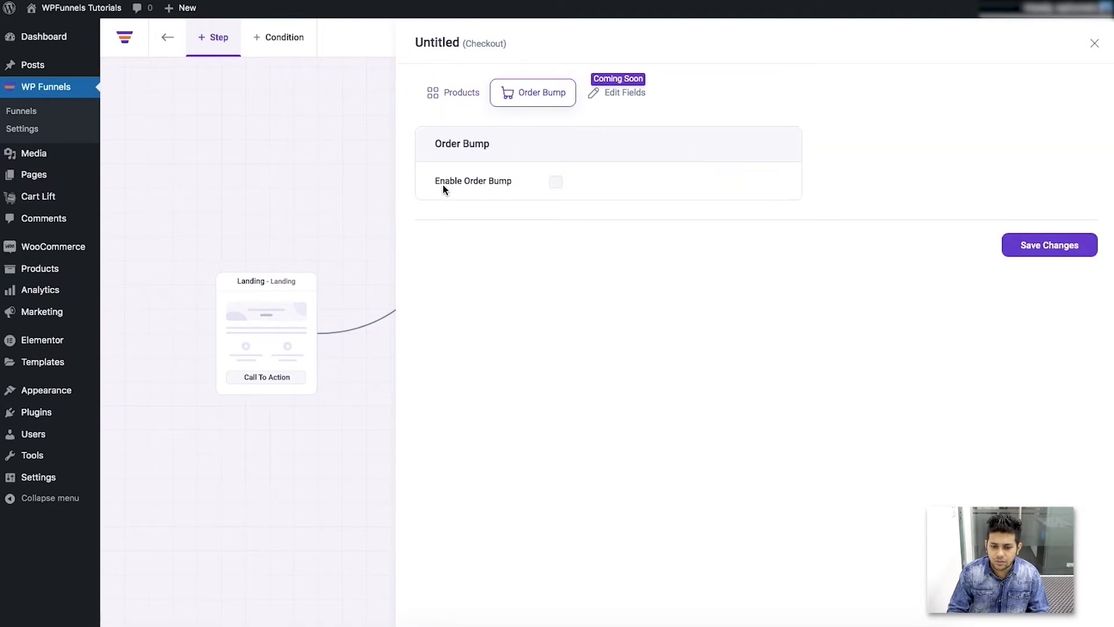
left_click(555, 182)
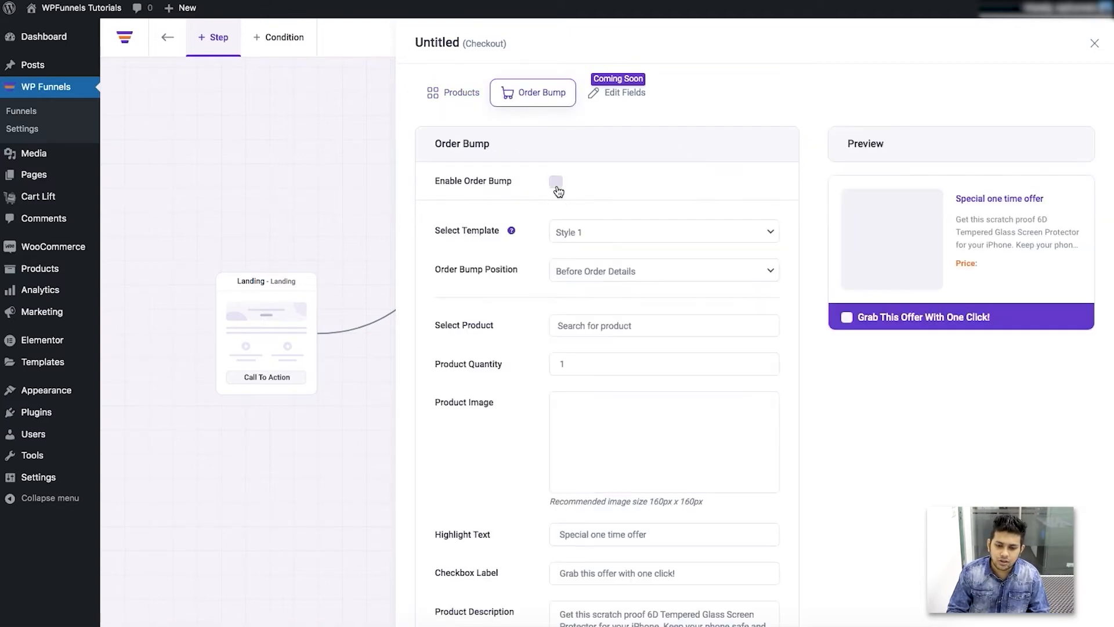
left_click(555, 182)
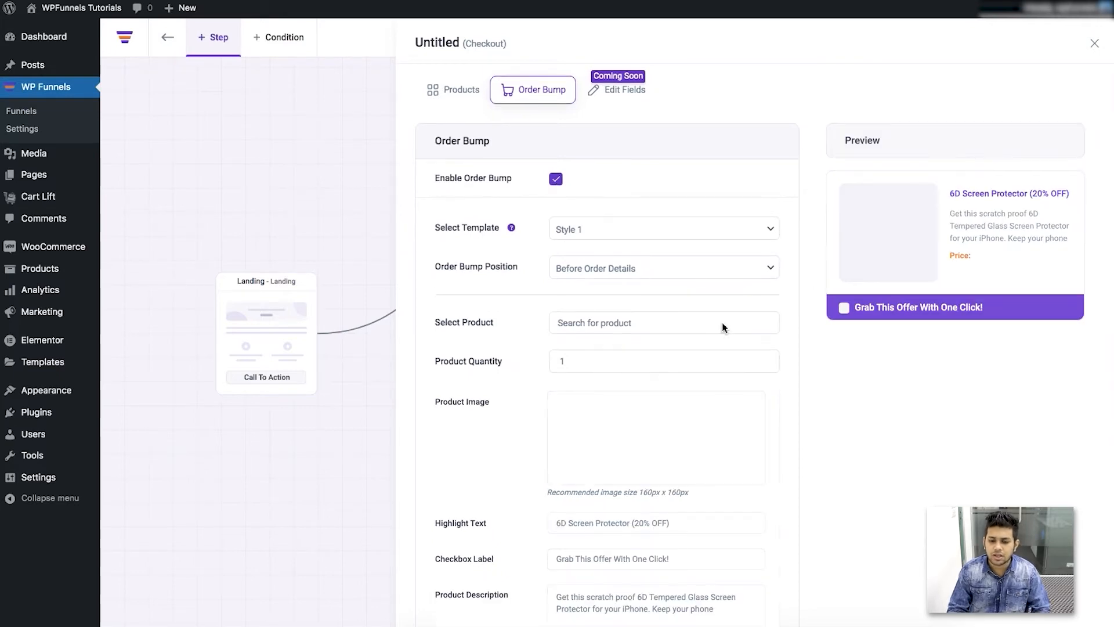
mouse_move(655, 376)
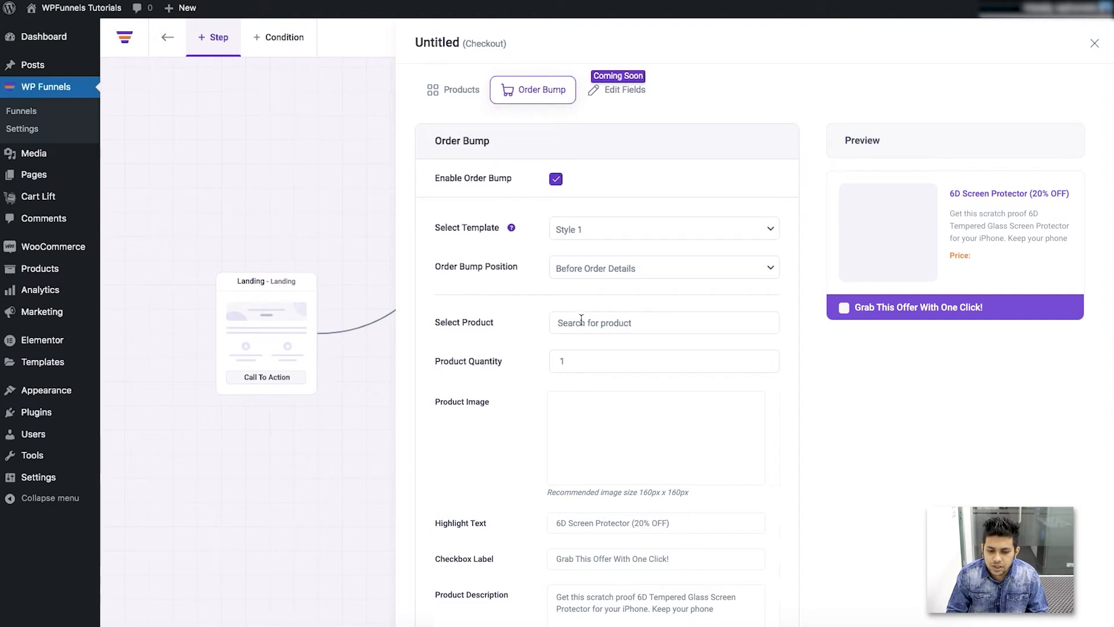
Search 'All' and pick Alli Weight Loss Aid Capsules as the bump product, quantity 1
left_click(664, 323)
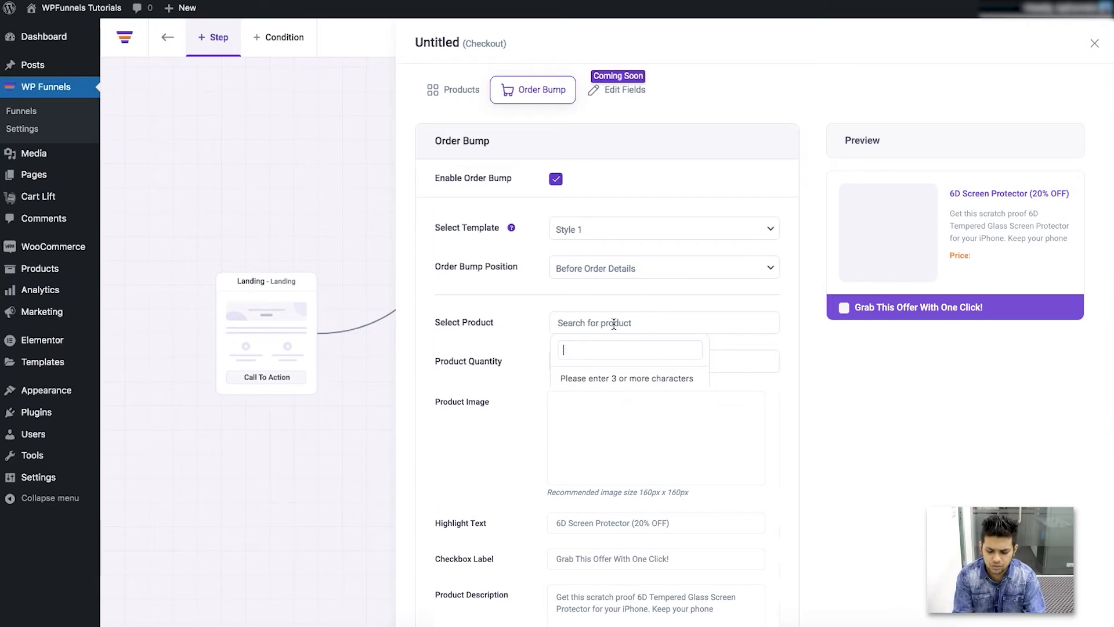
type("A")
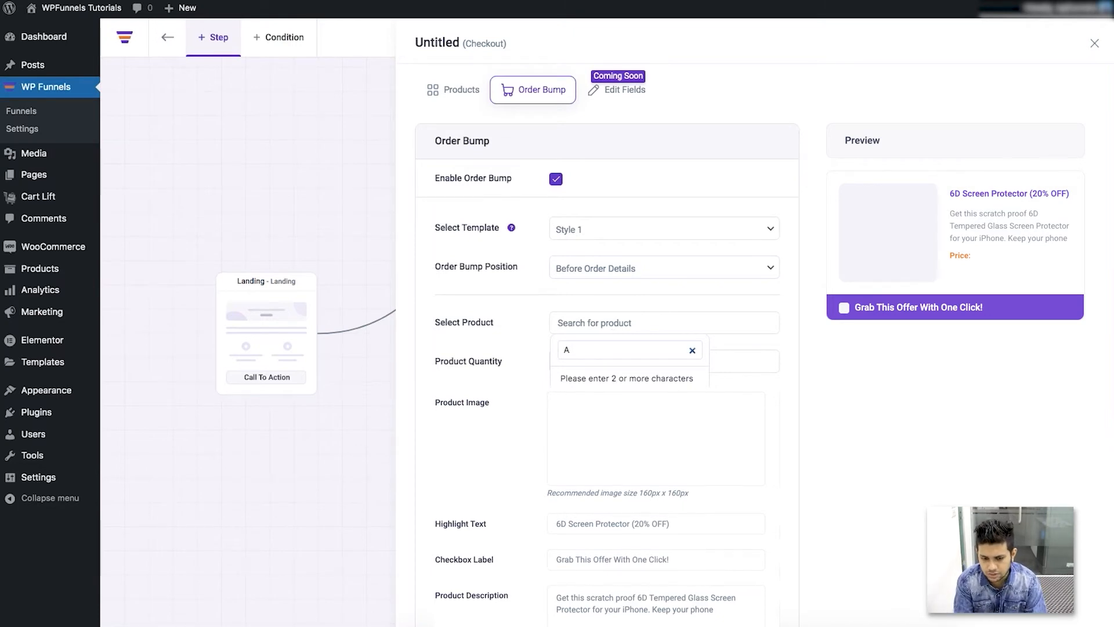
type("ll")
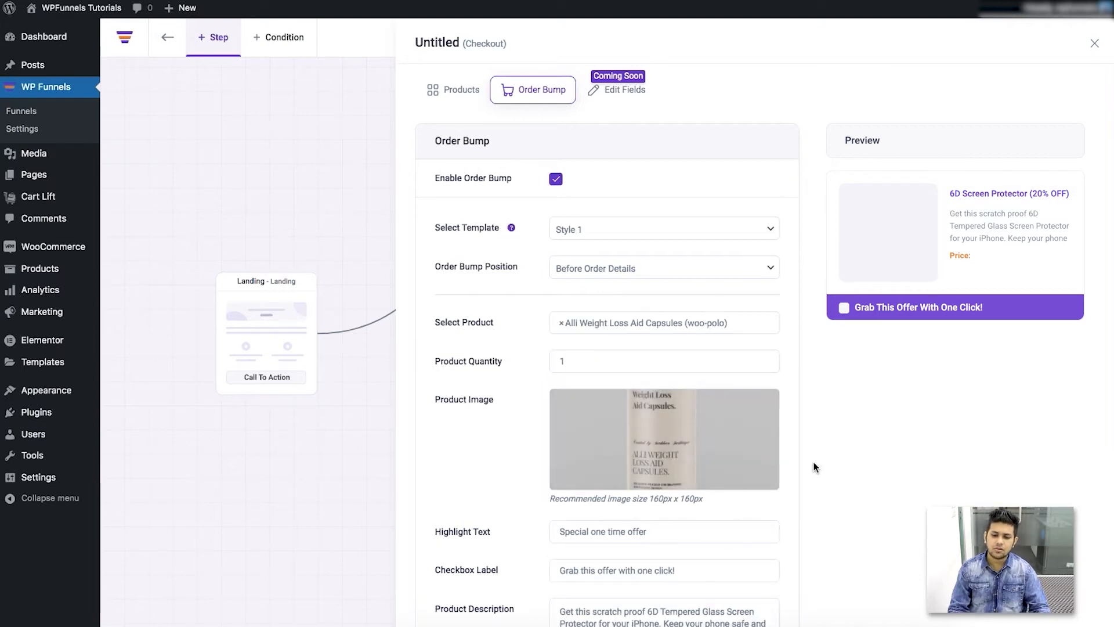
mouse_move(747, 425)
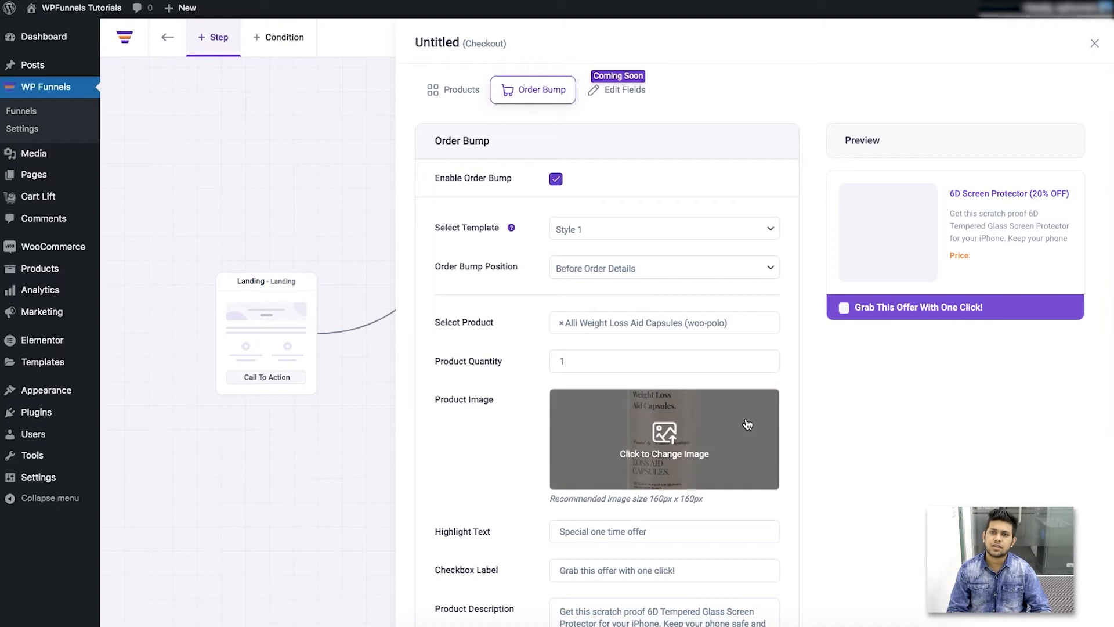
mouse_move(680, 411)
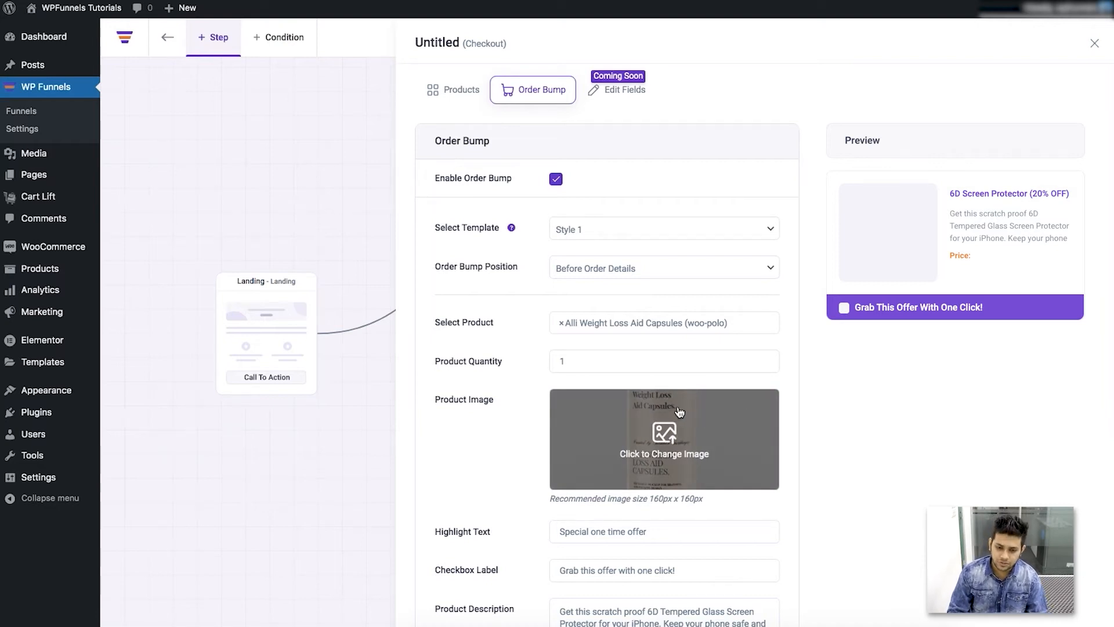
mouse_move(759, 433)
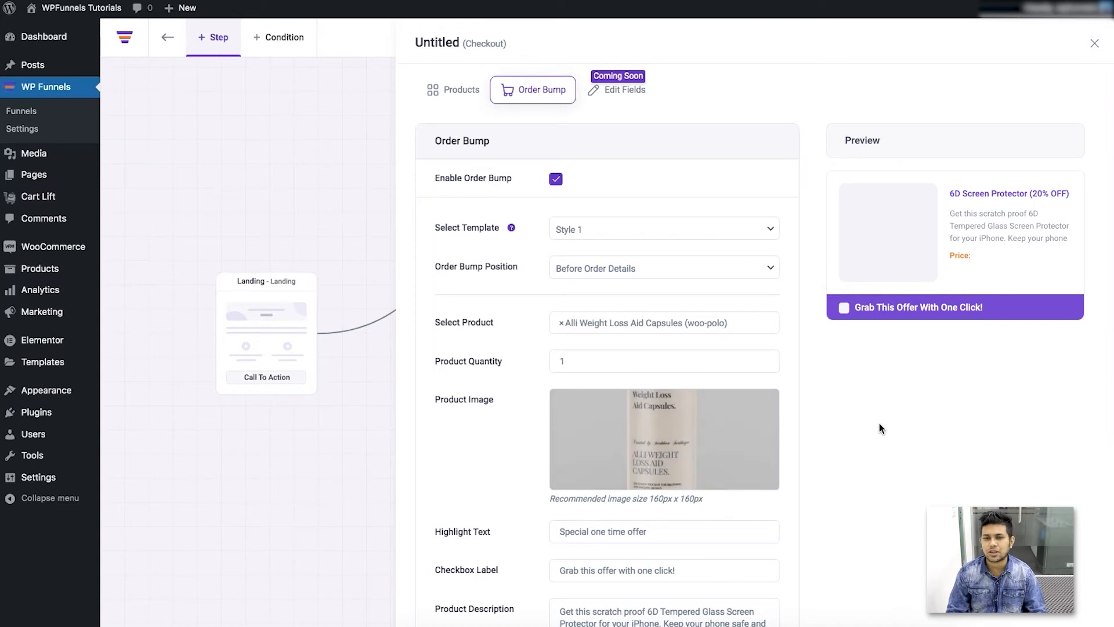
mouse_move(854, 434)
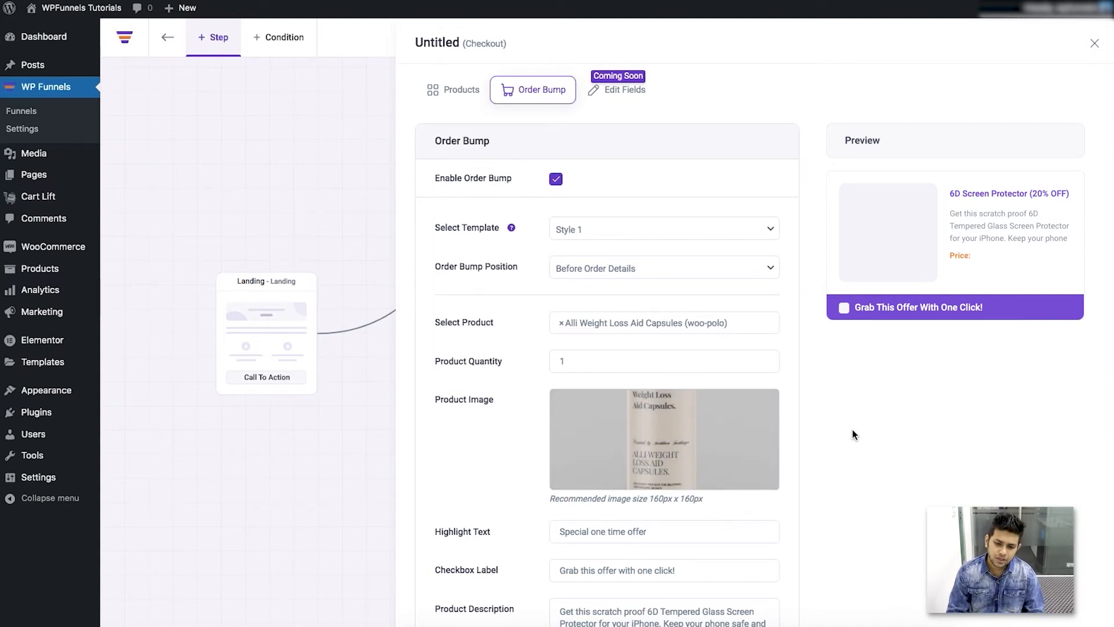
mouse_move(575, 261)
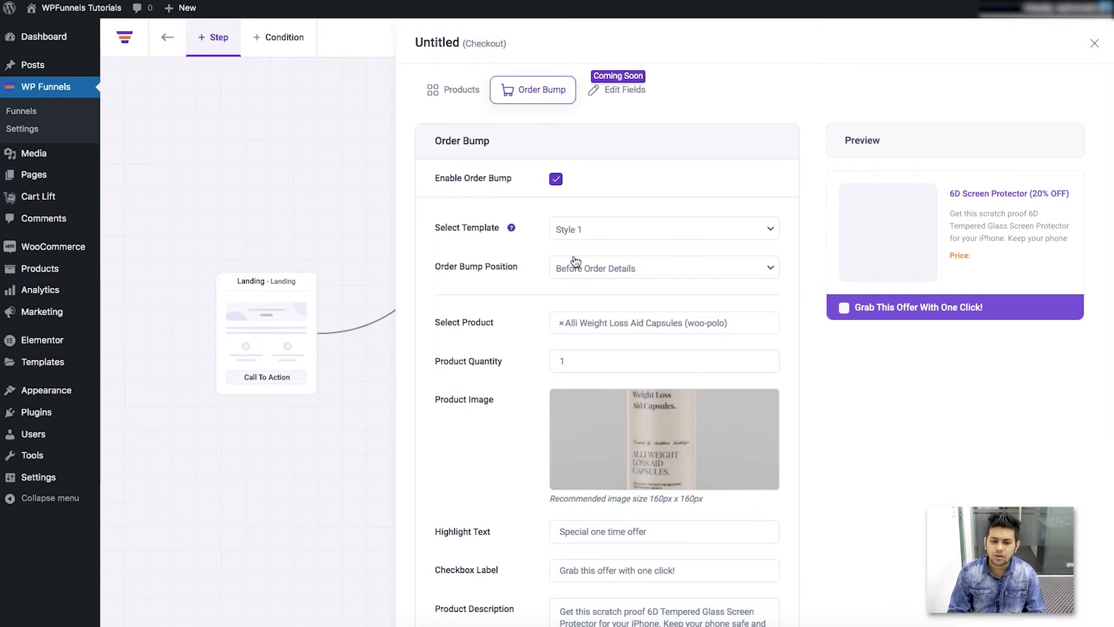
mouse_move(594, 232)
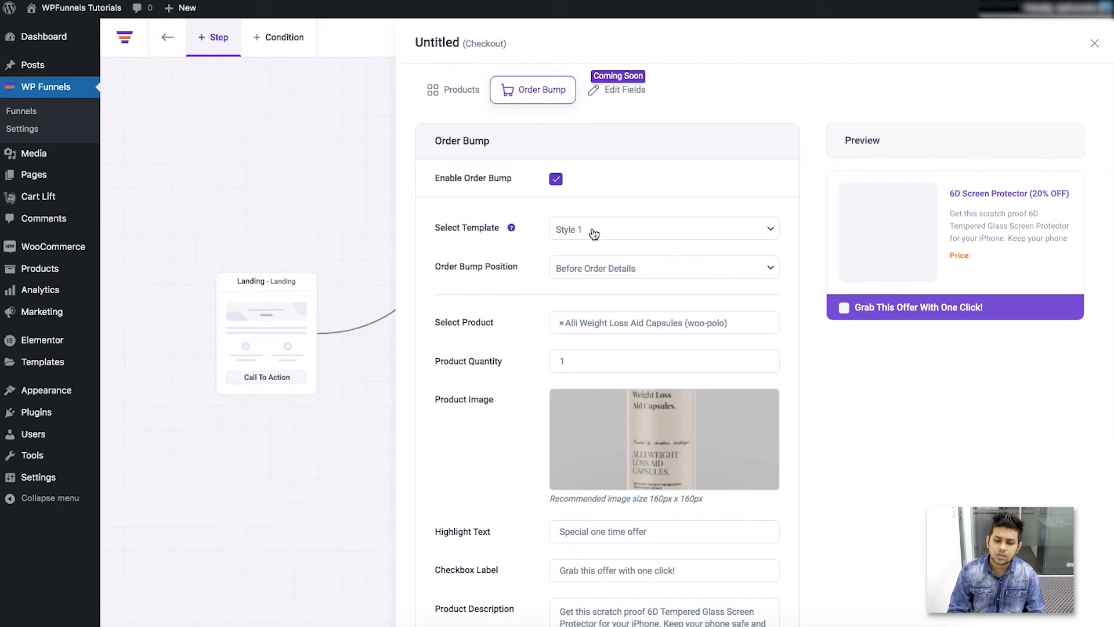
Try the Style 2 order bump template, then settle back on Style 1
left_click(663, 229)
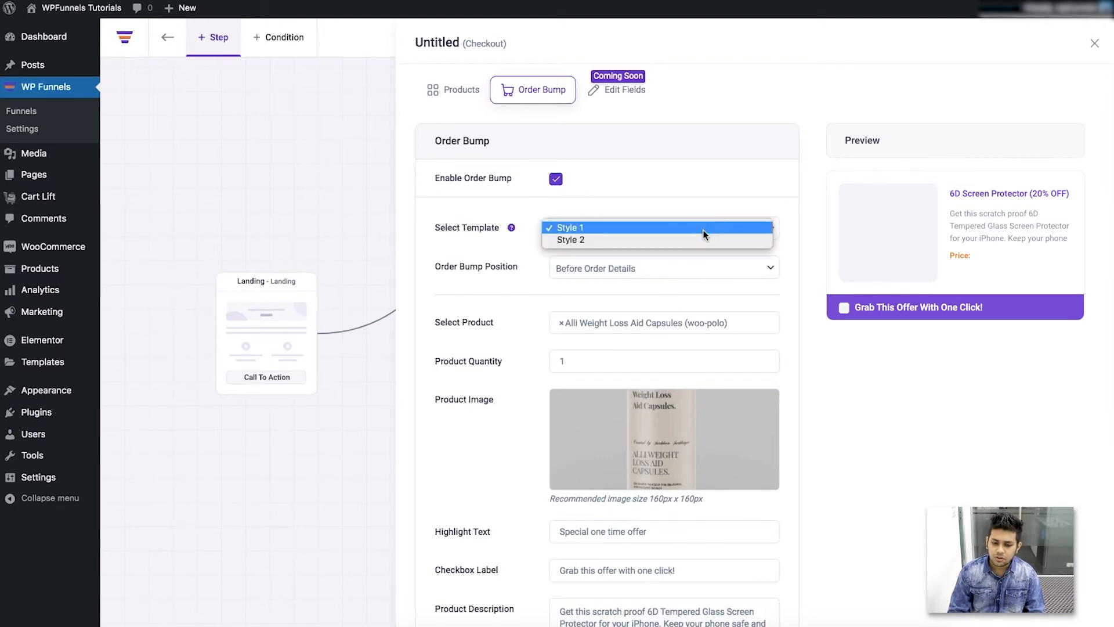
left_click(570, 239)
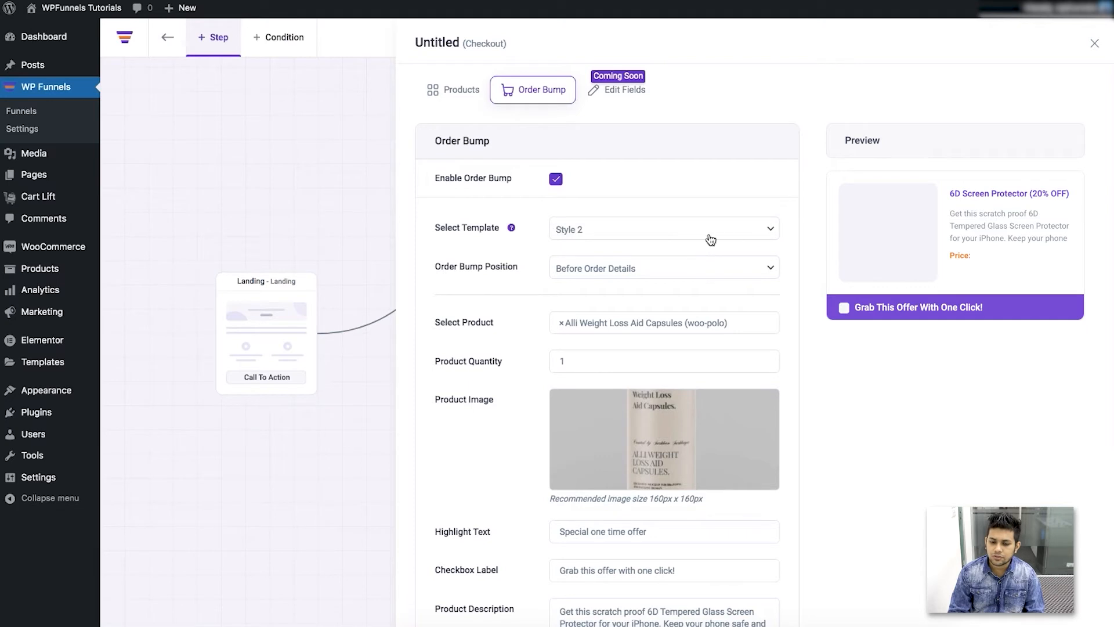
left_click(664, 229)
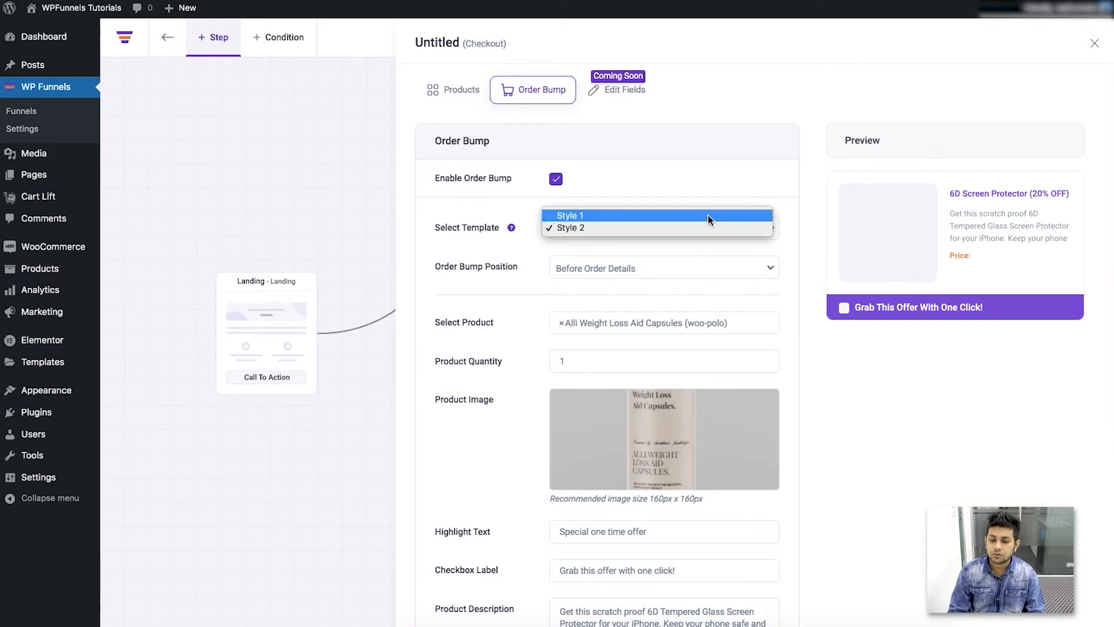
left_click(571, 216)
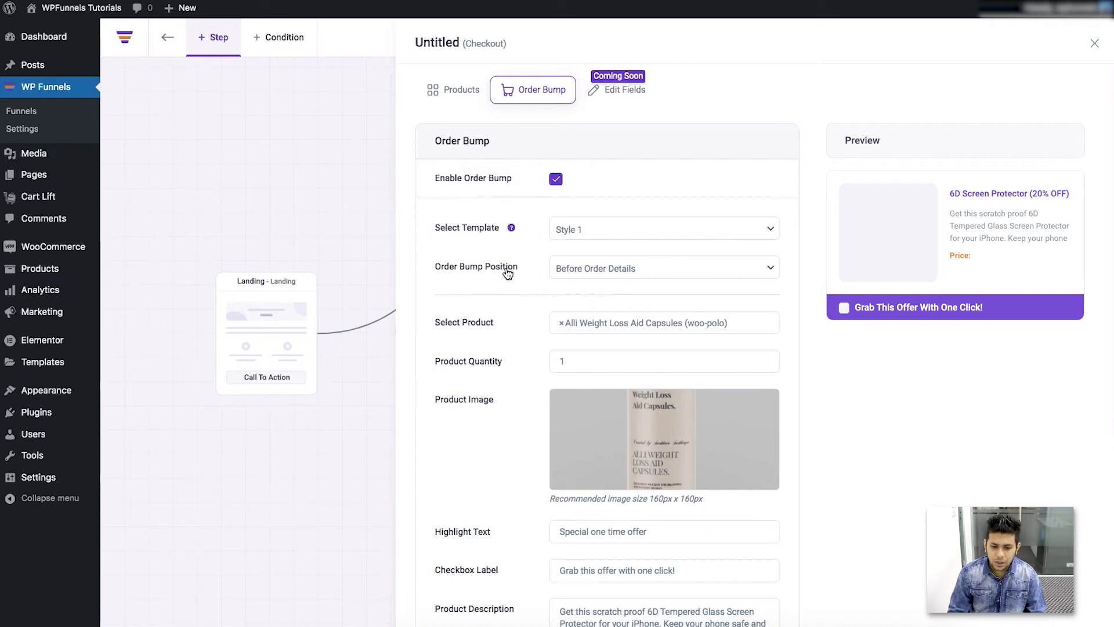
mouse_move(615, 277)
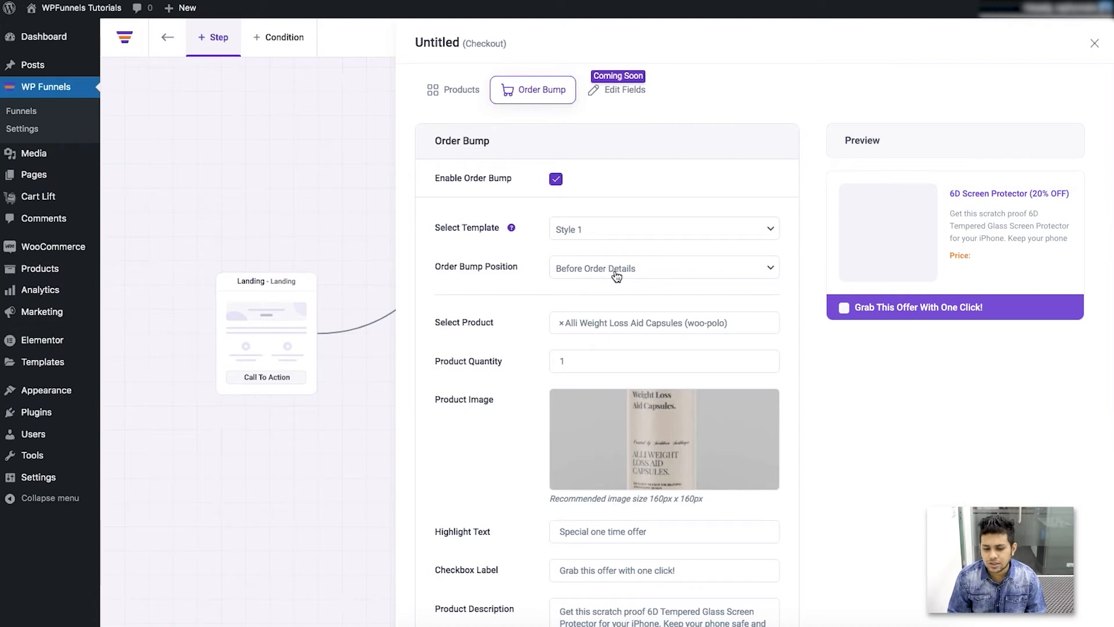
mouse_move(653, 270)
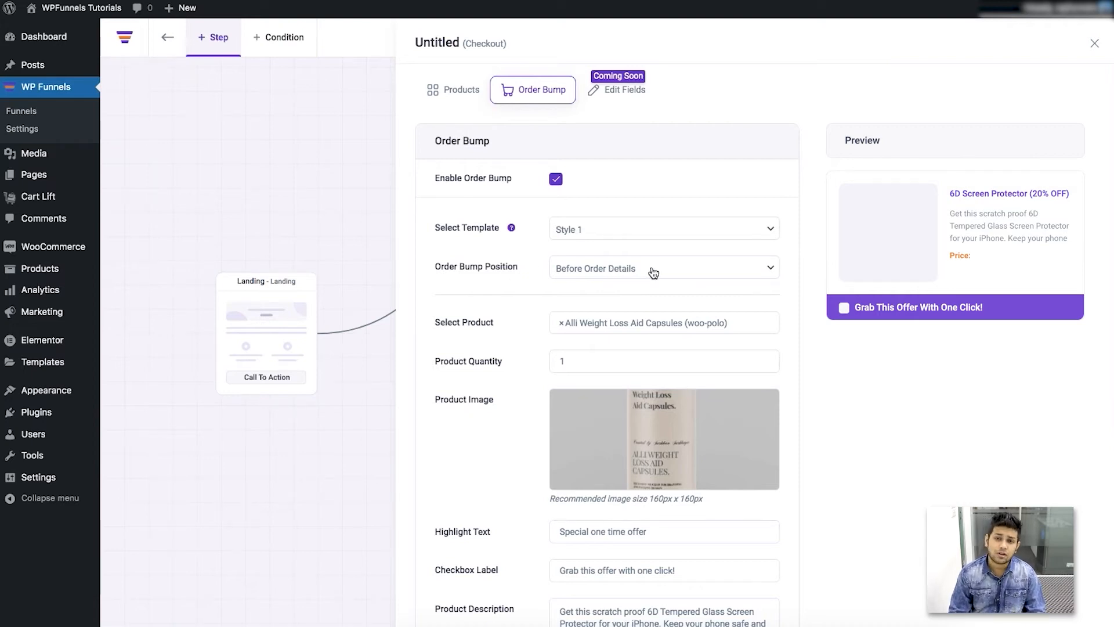
Set the order bump position to Before Checkout Details
left_click(653, 267)
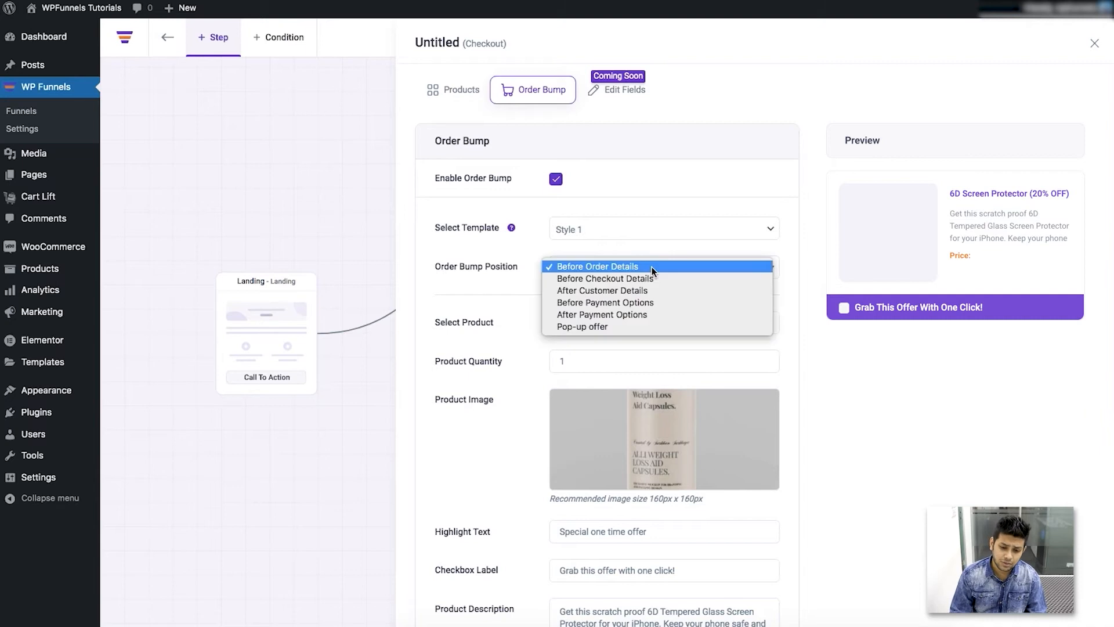
mouse_move(667, 283)
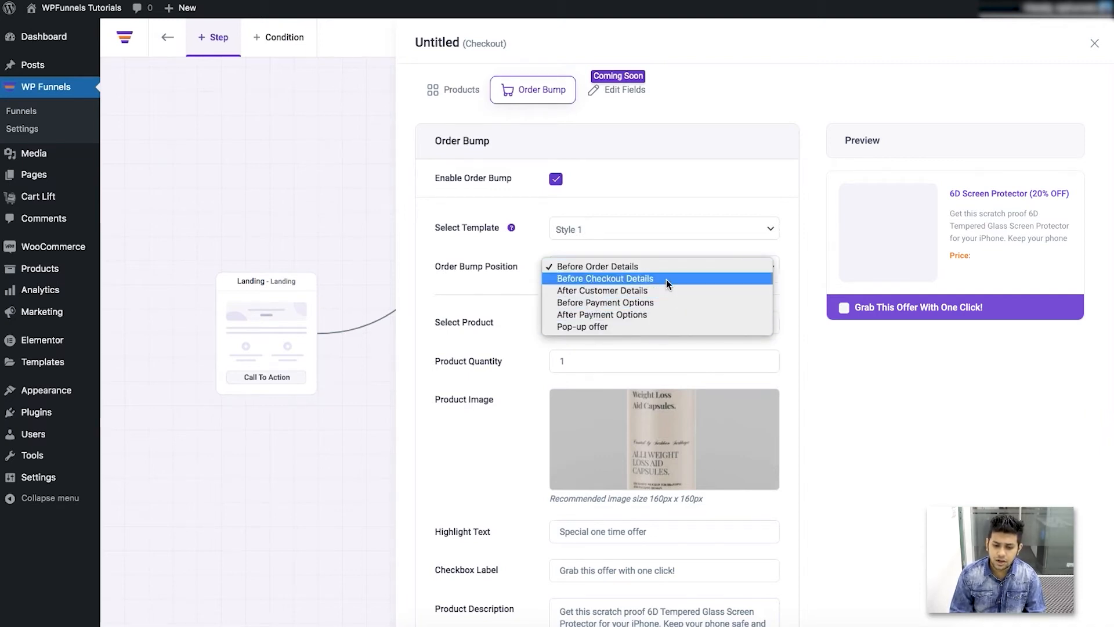
mouse_move(685, 267)
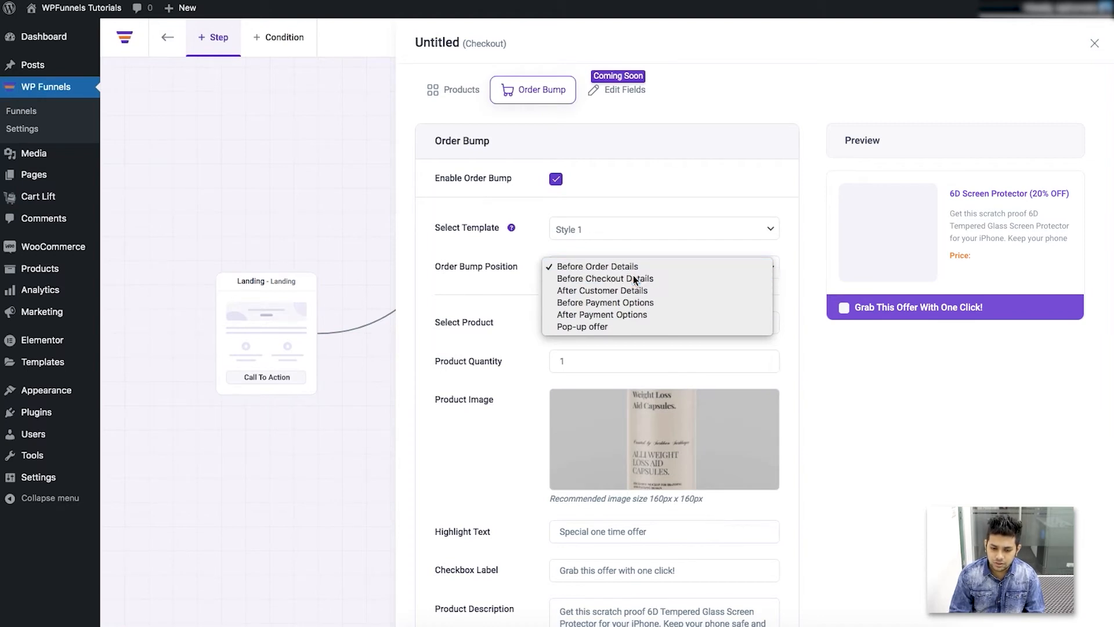
left_click(598, 279)
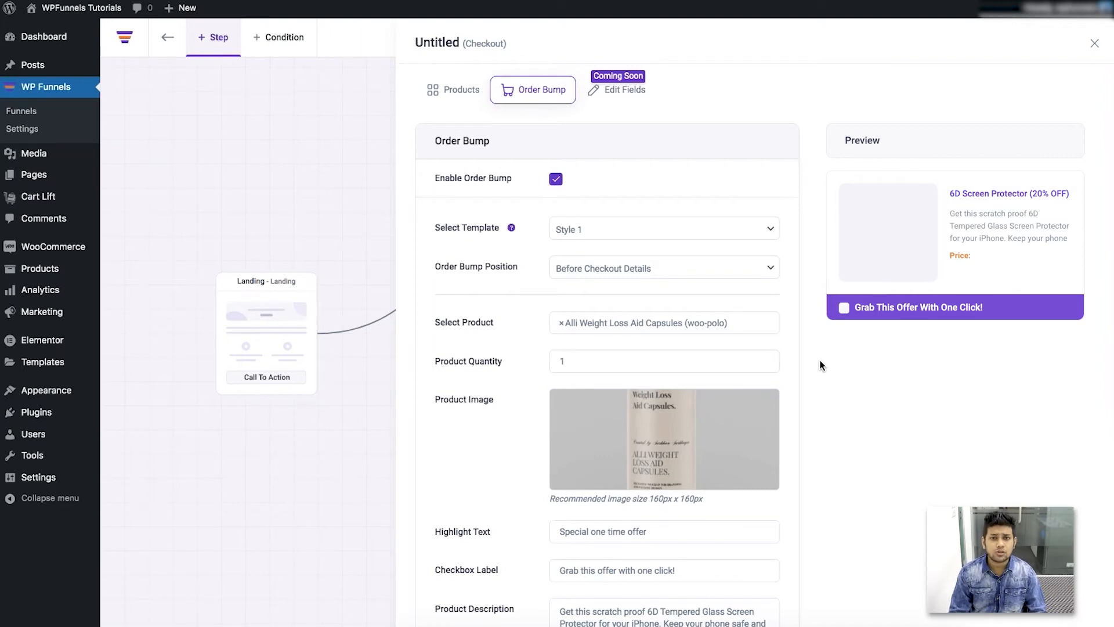
Keep the discount type as Original at $59.99 and save the order bump settings
scroll("down", 3)
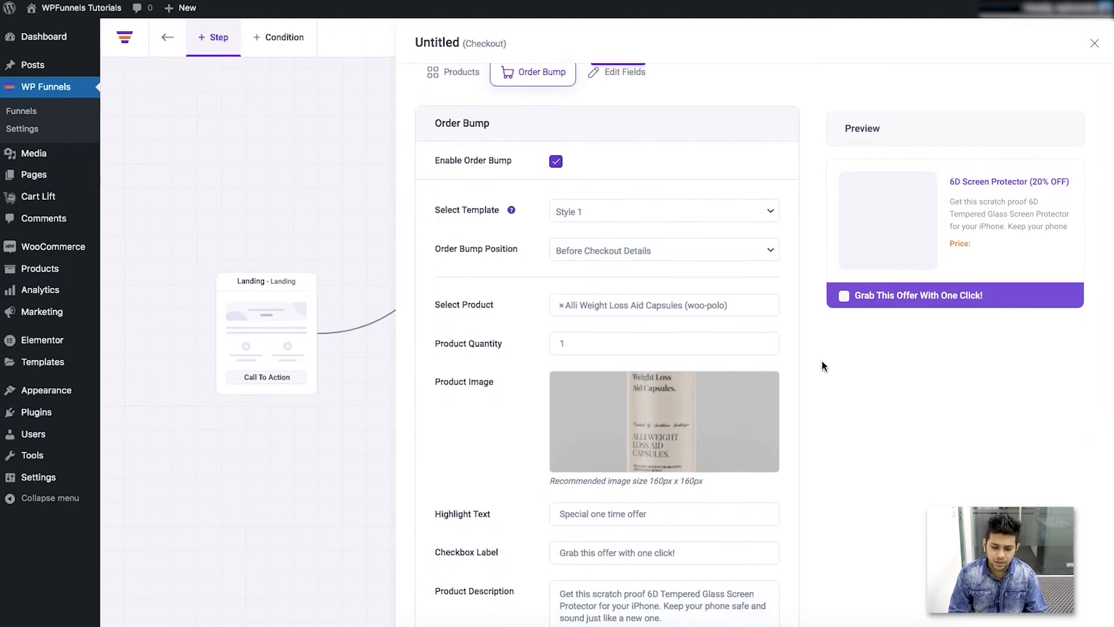
scroll("down", 3)
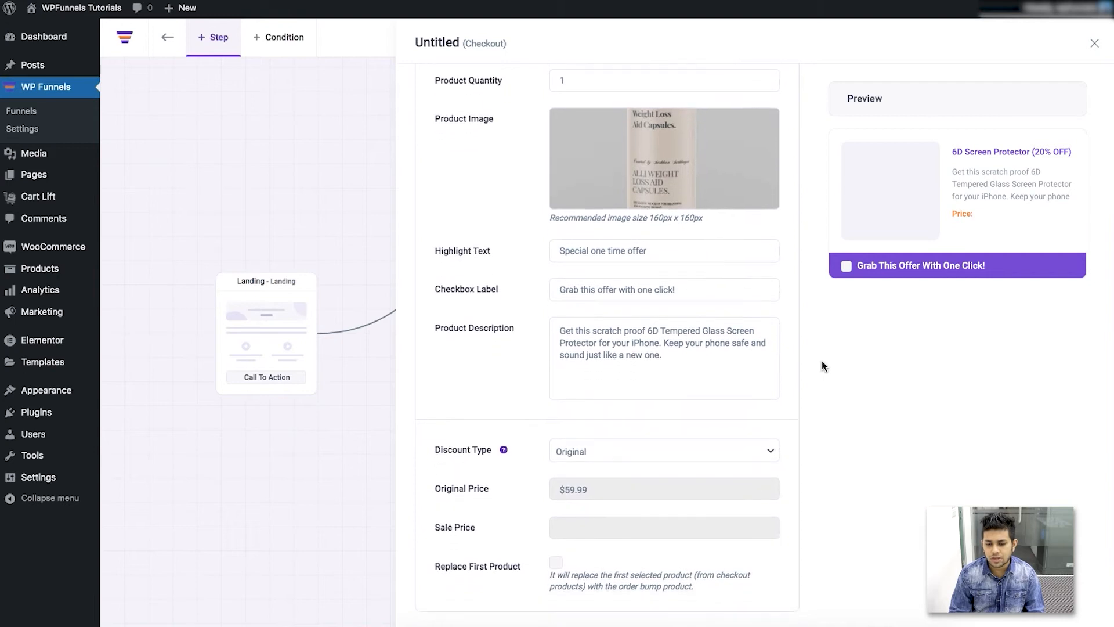
mouse_move(508, 353)
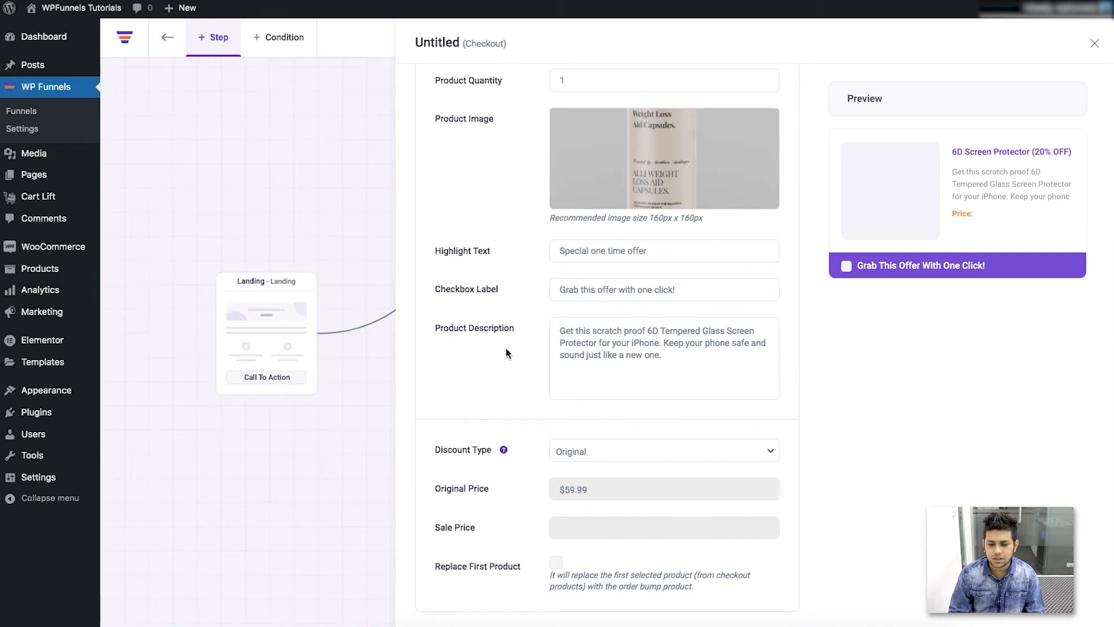
mouse_move(476, 257)
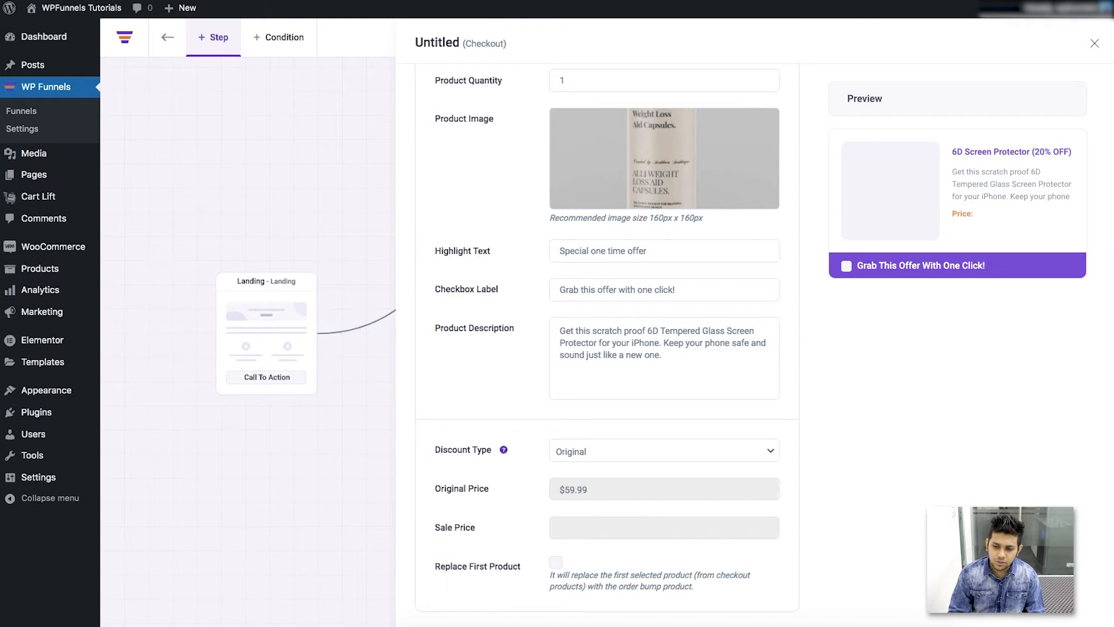
mouse_move(489, 305)
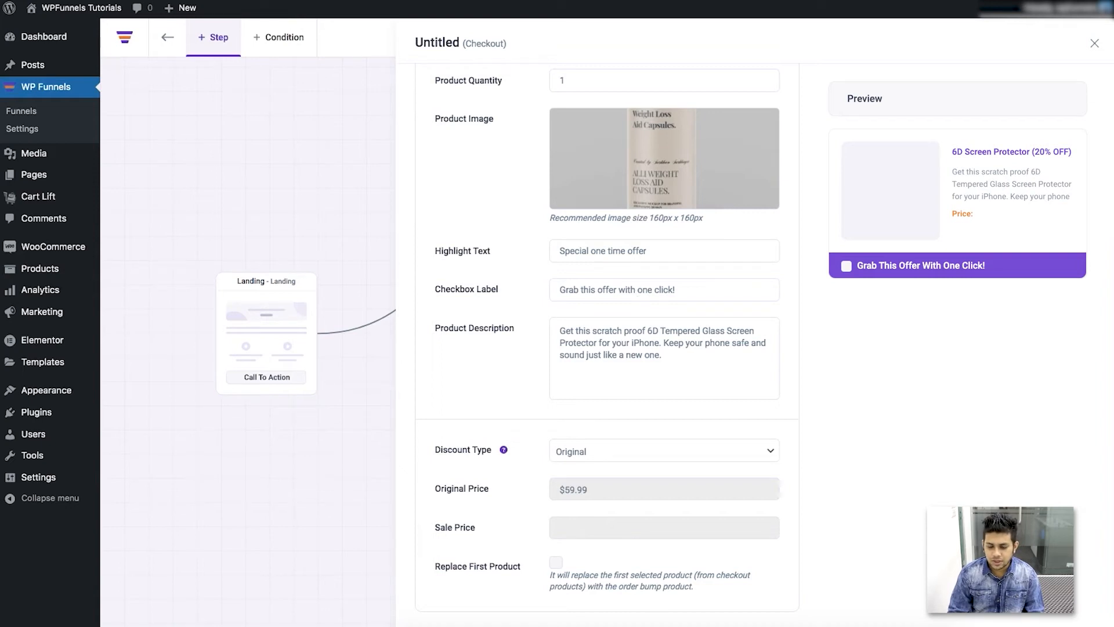
mouse_move(843, 301)
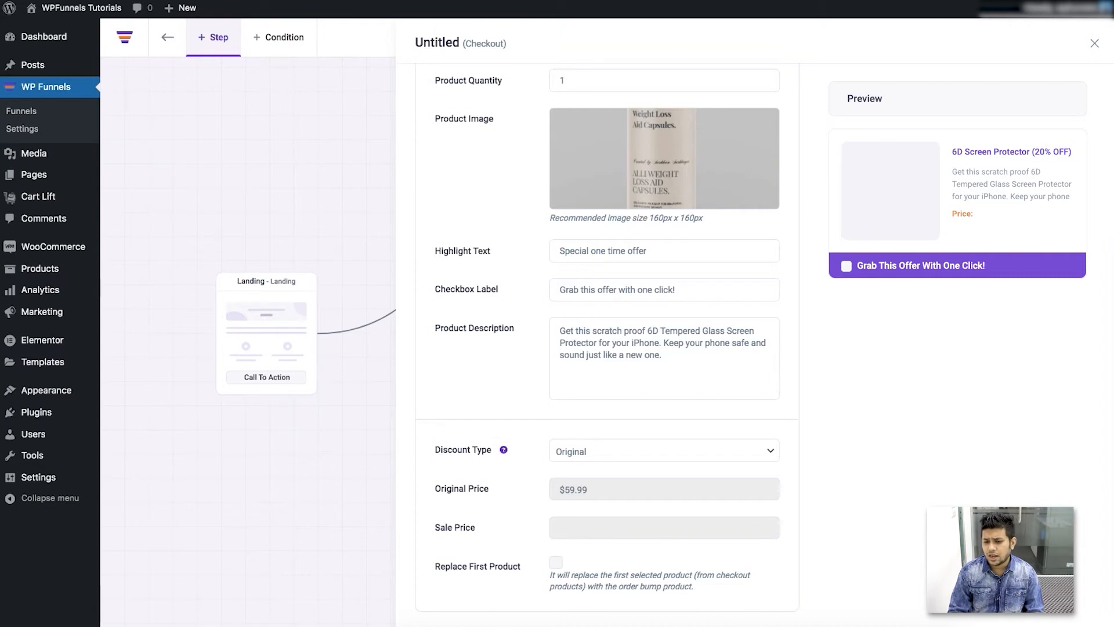
mouse_move(836, 348)
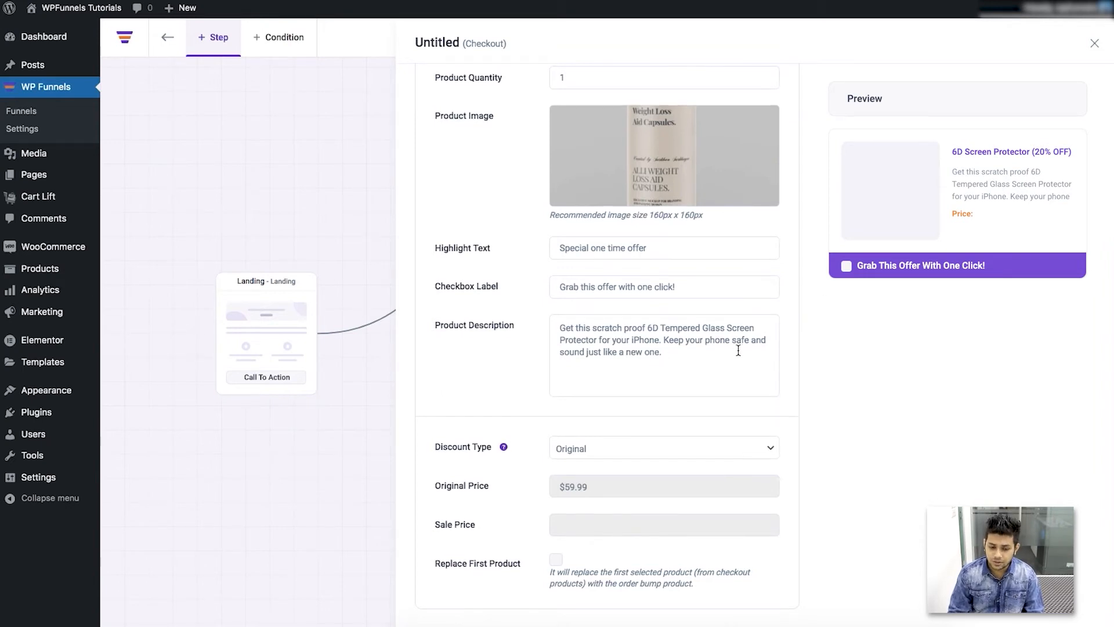
scroll("down", 3)
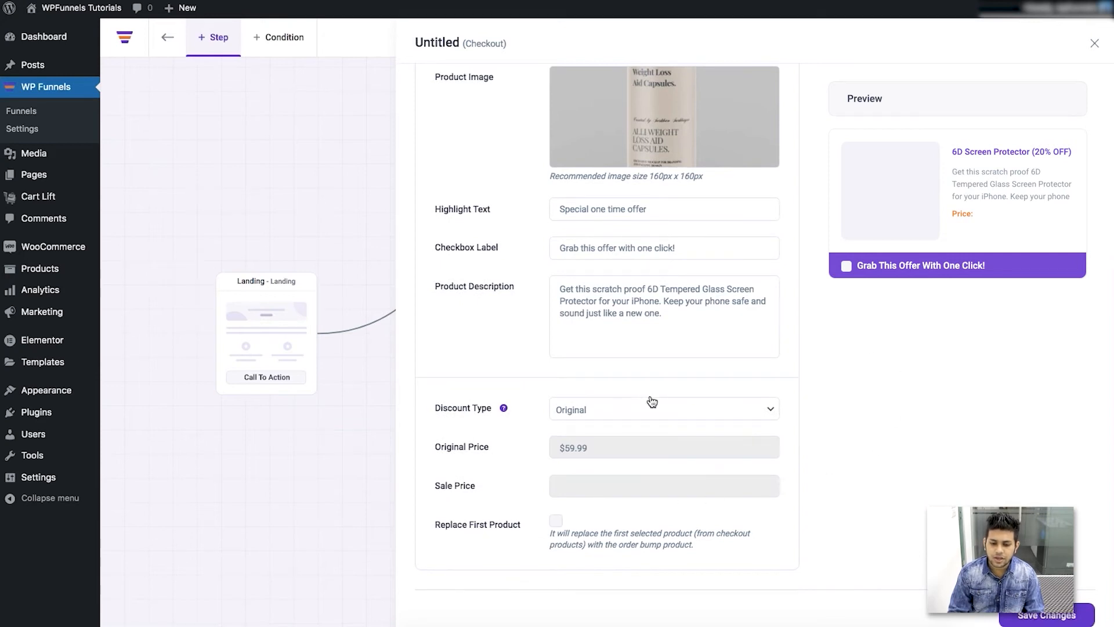
mouse_move(802, 445)
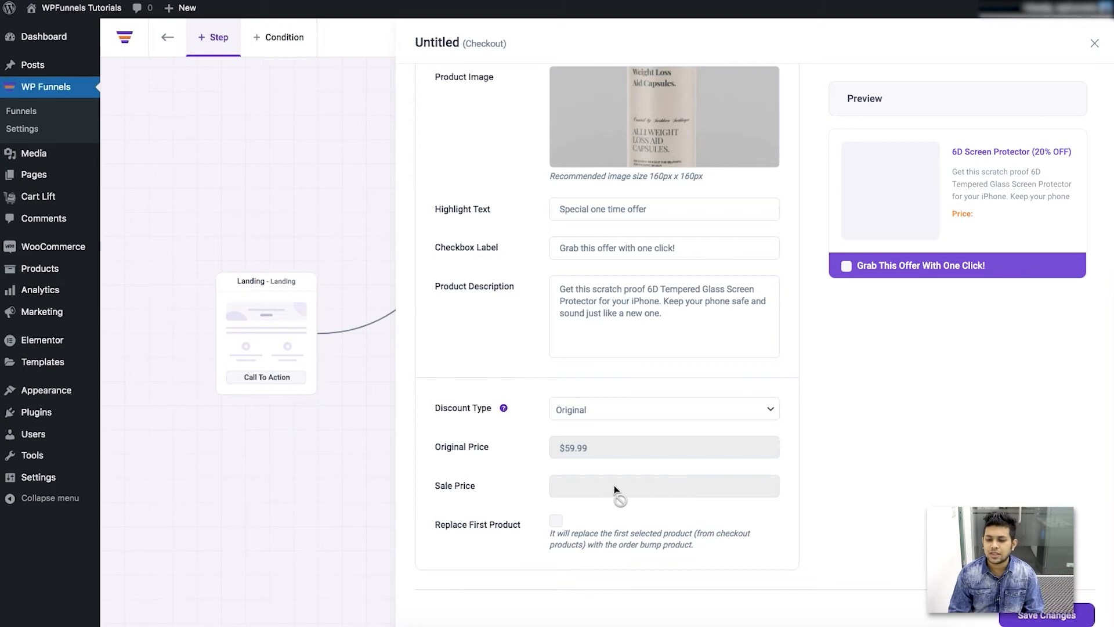
mouse_move(848, 386)
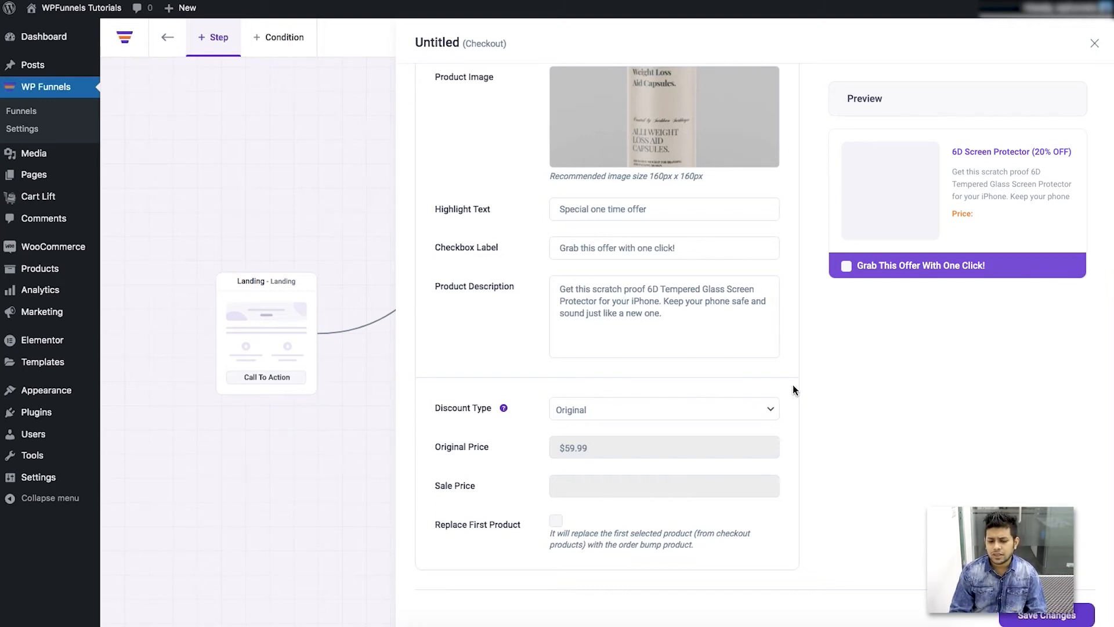
left_click(664, 409)
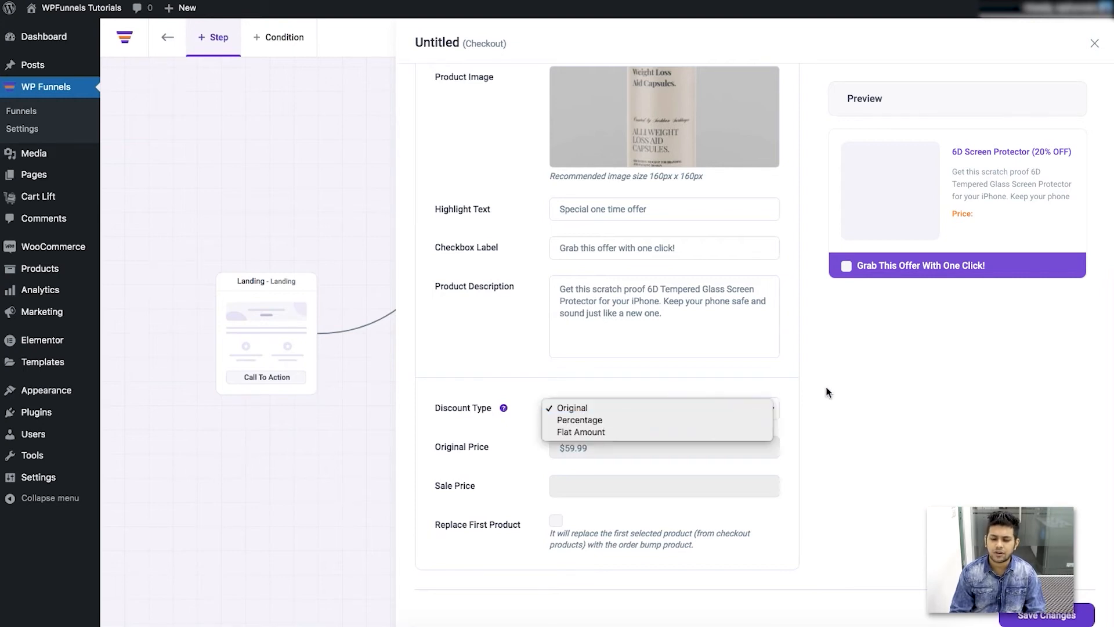
left_click(572, 409)
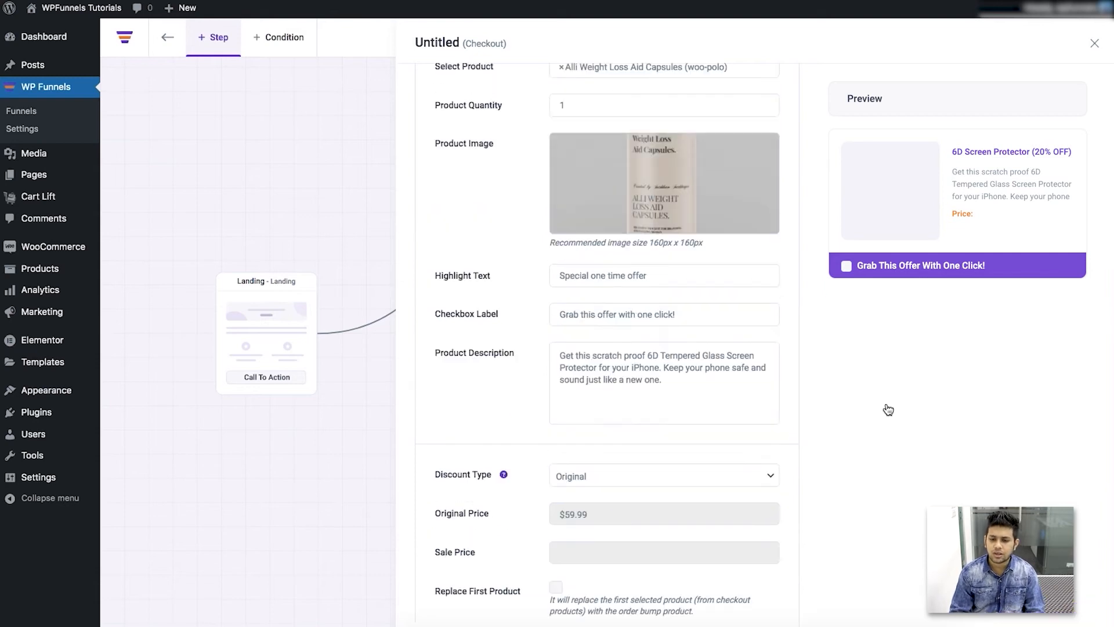
scroll("down", 3)
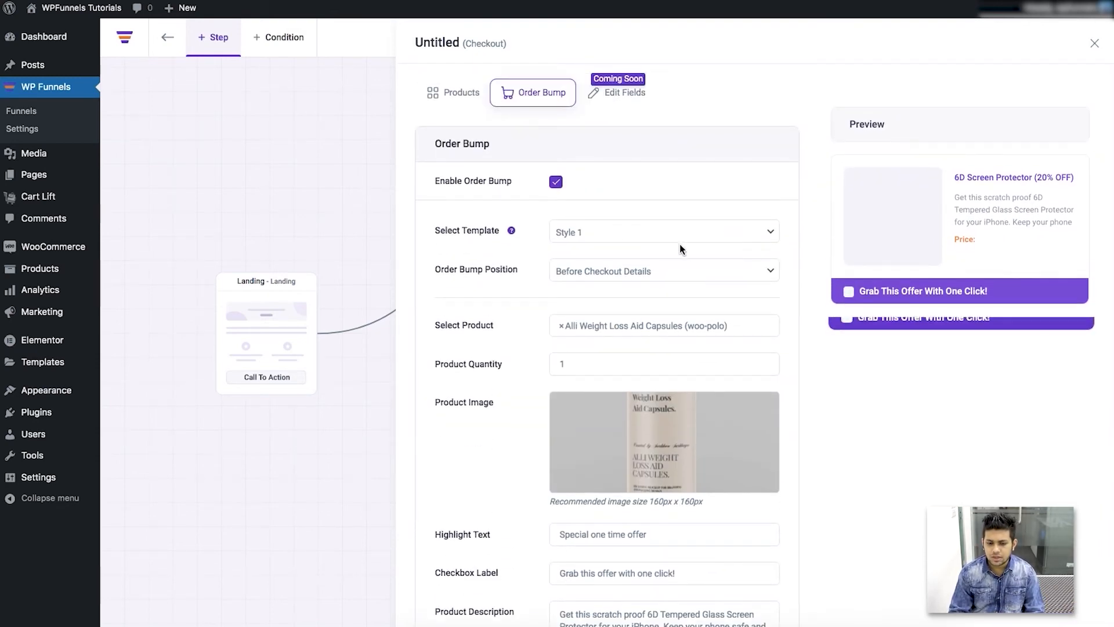
scroll("down", 3)
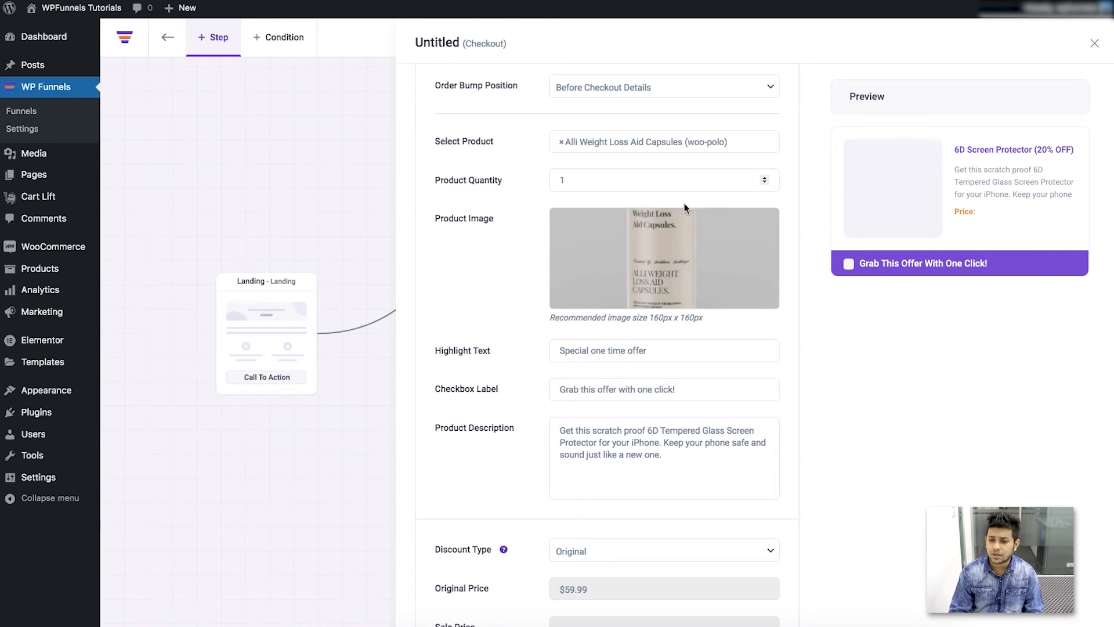
scroll("down", 3)
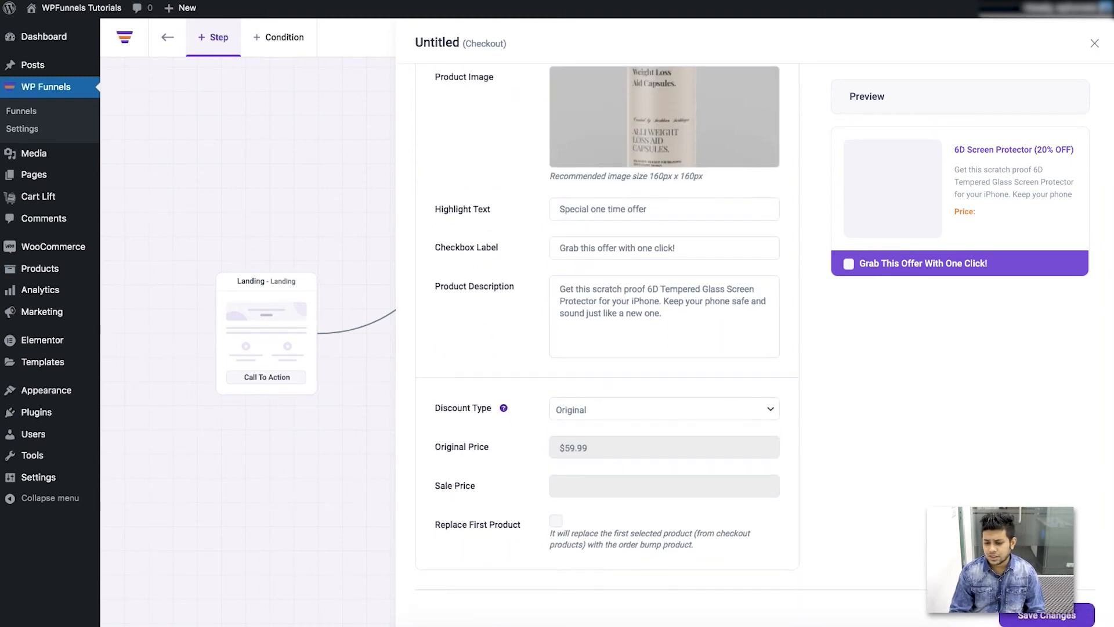
mouse_move(904, 494)
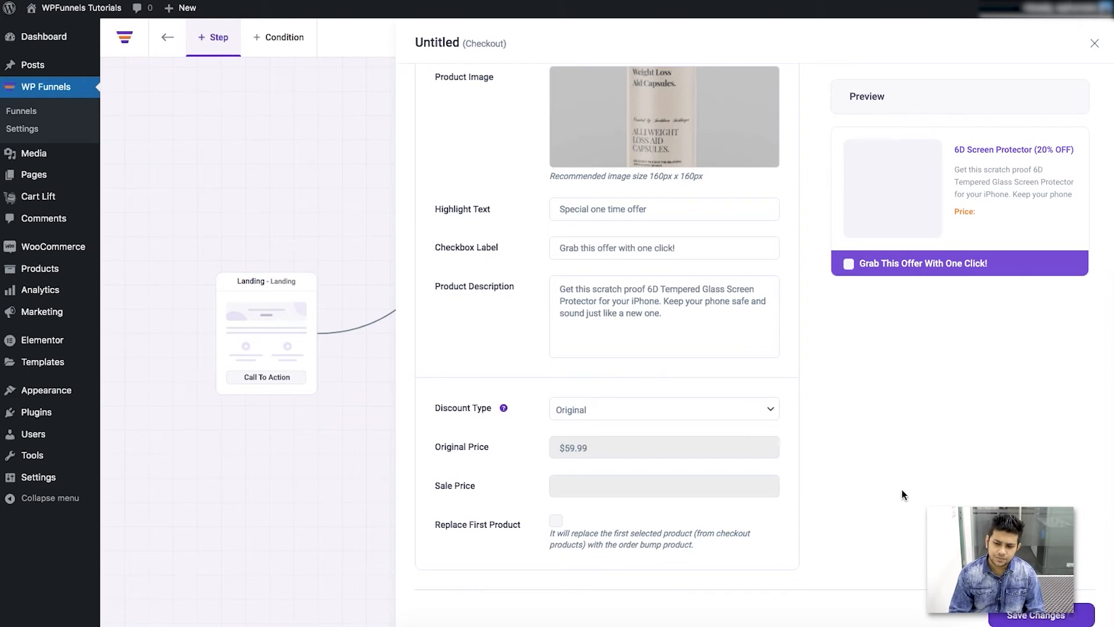
left_click(1040, 615)
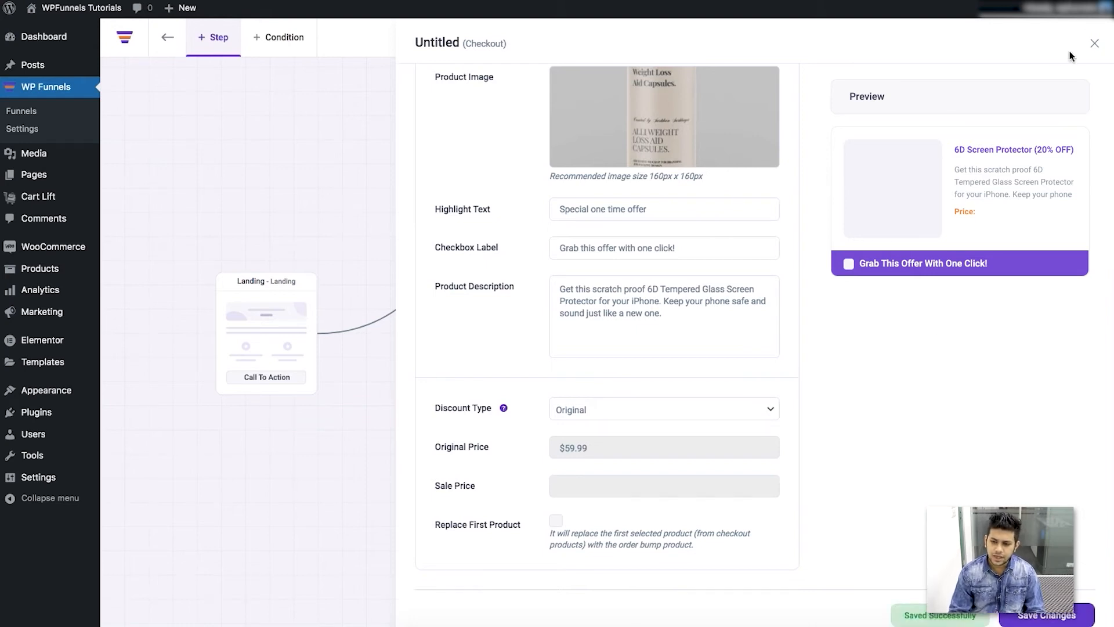
Preview the live checkout page showing the Alli capsules bump at $59.99 above billing
left_click(1095, 44)
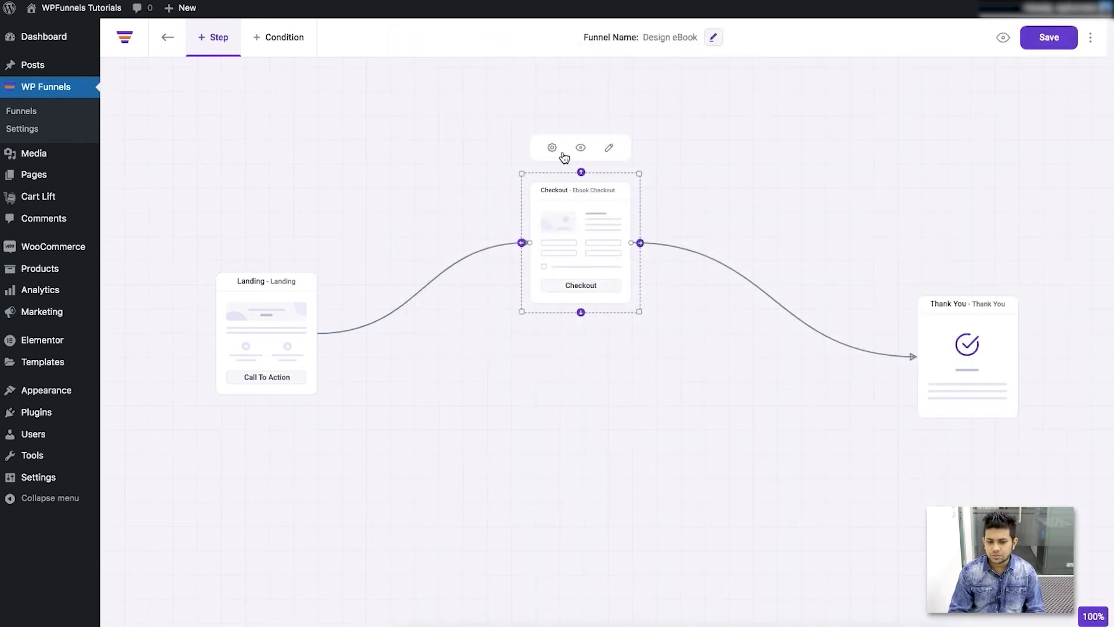
left_click(581, 147)
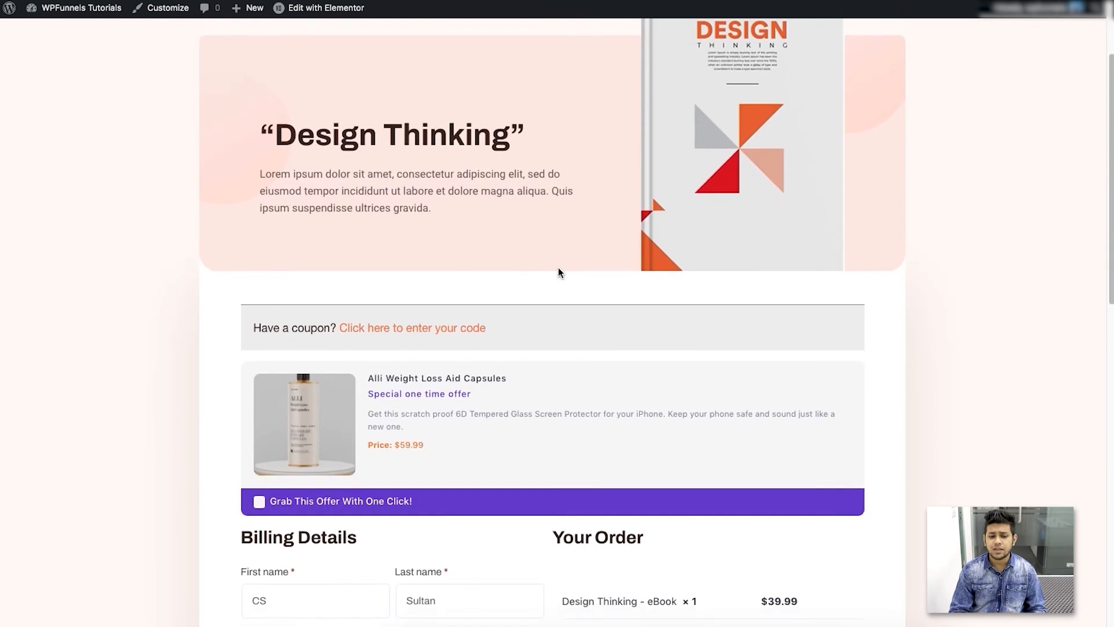
scroll("down", 3)
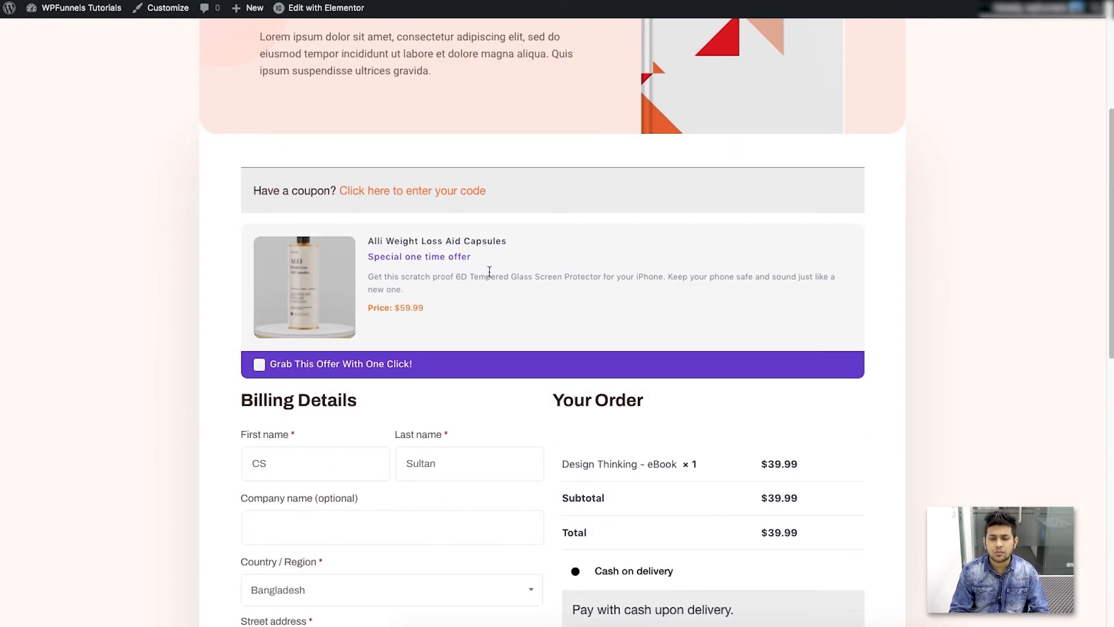
scroll("down", 3)
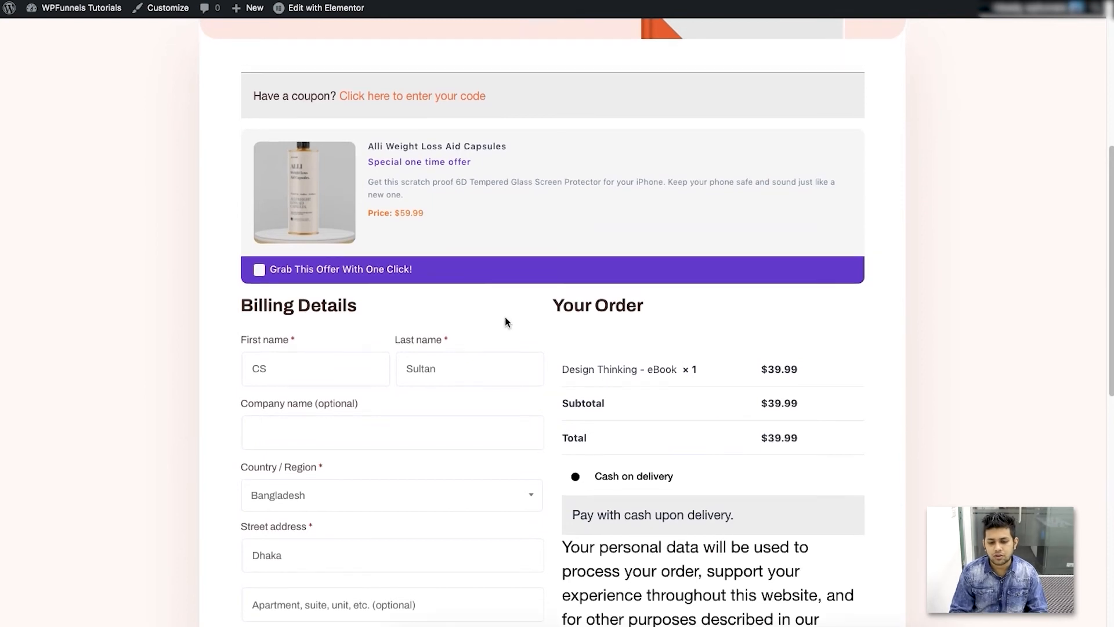
scroll("down", 3)
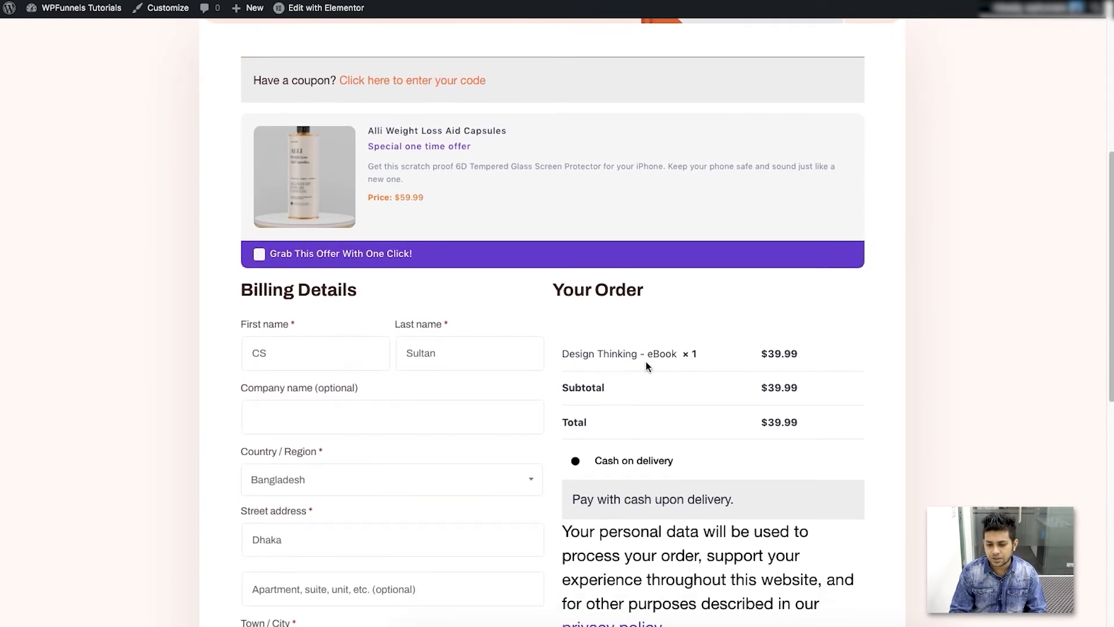
scroll("down", 3)
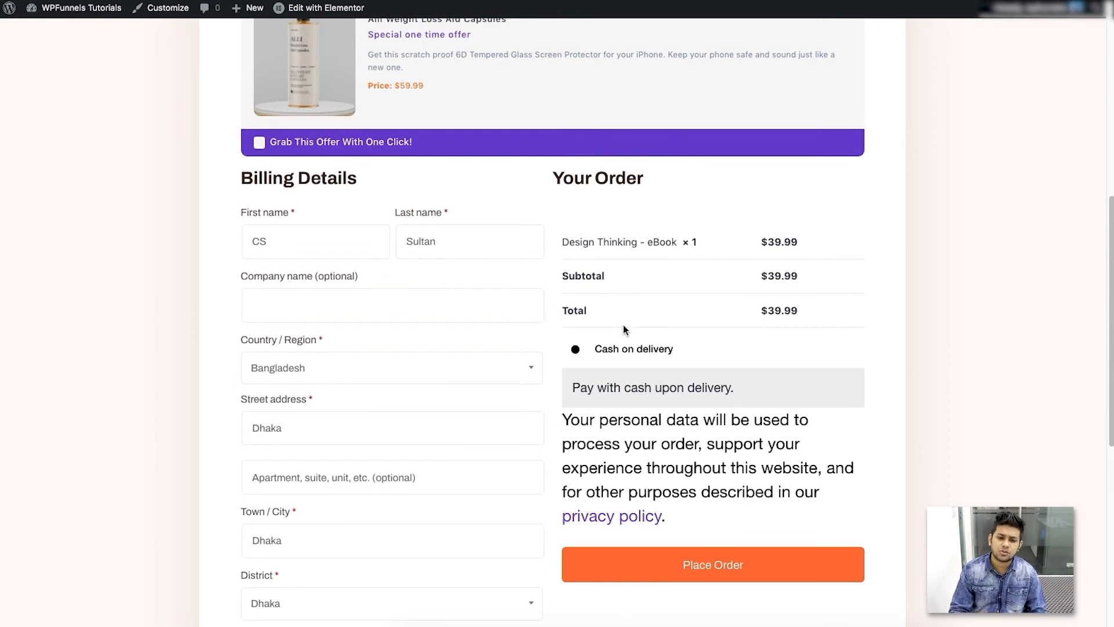
mouse_move(583, 256)
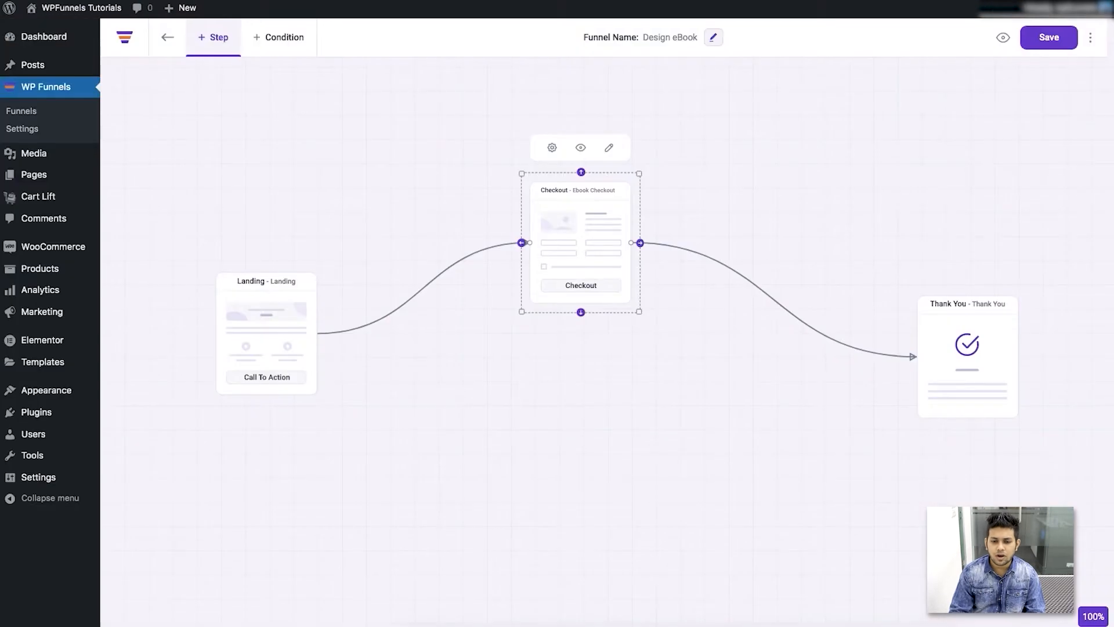
Load the Design Thinking checkout page in Elementor with its checkout widget and bump
left_click(608, 147)
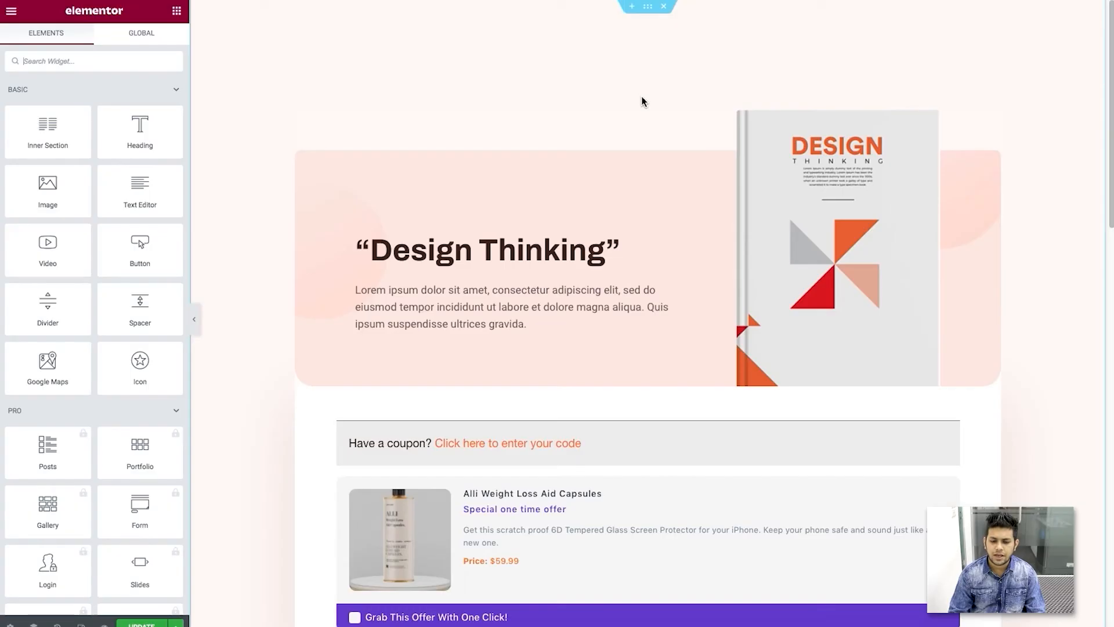
scroll("down", 3)
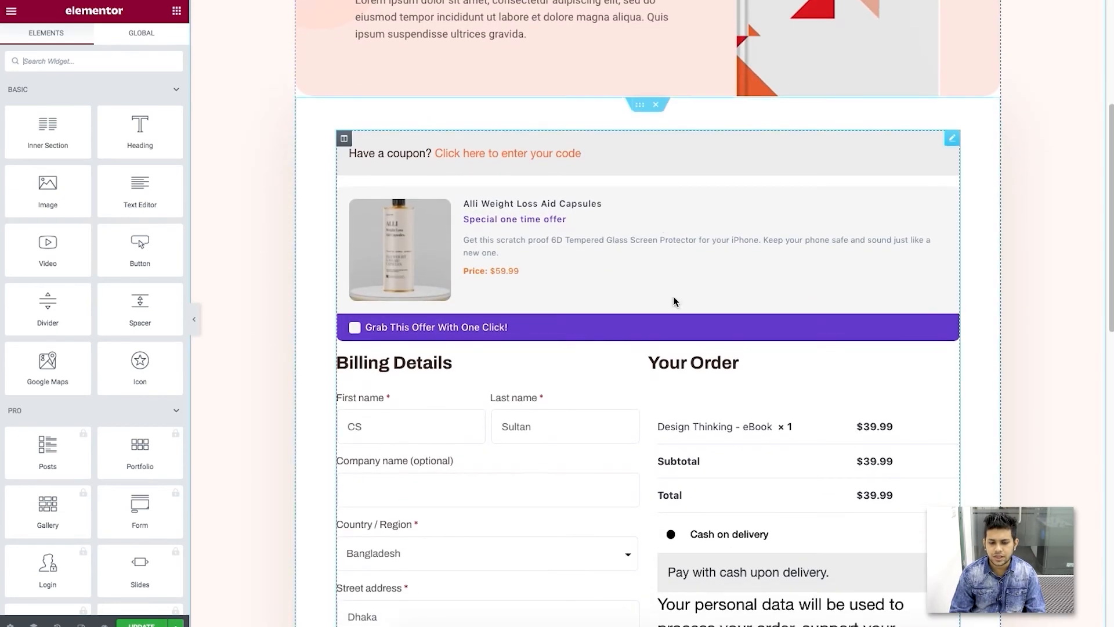
mouse_move(370, 231)
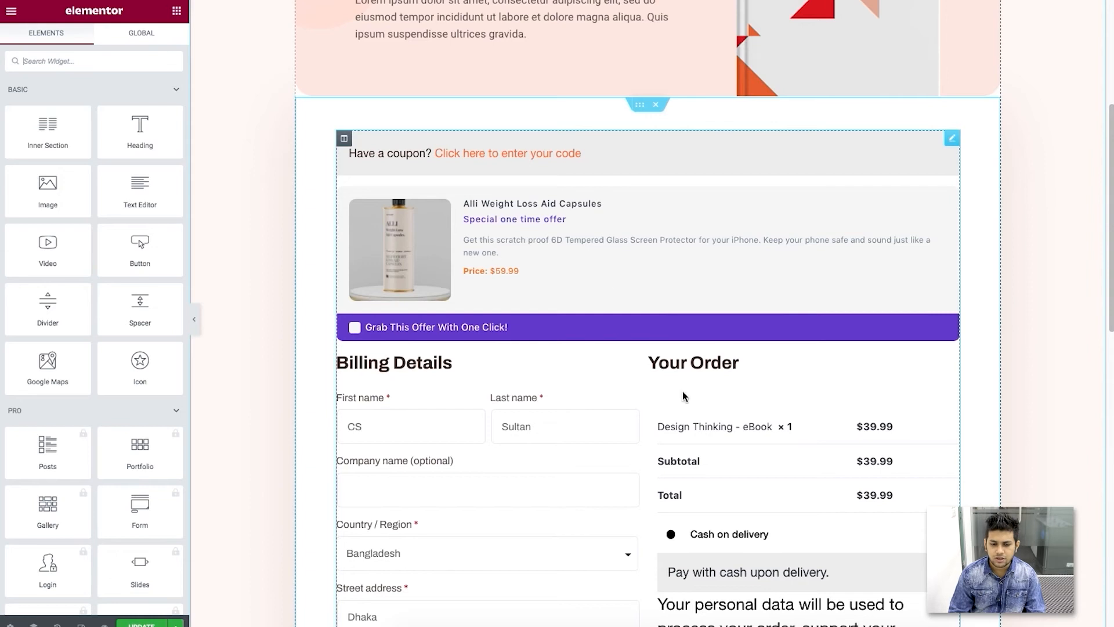
mouse_move(715, 441)
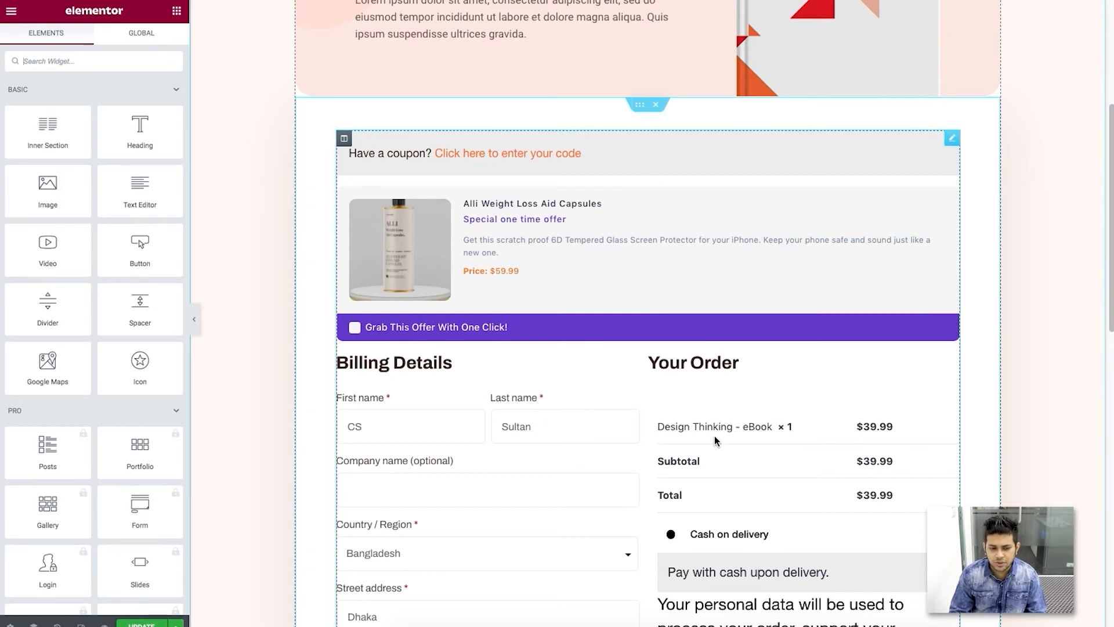
mouse_move(615, 399)
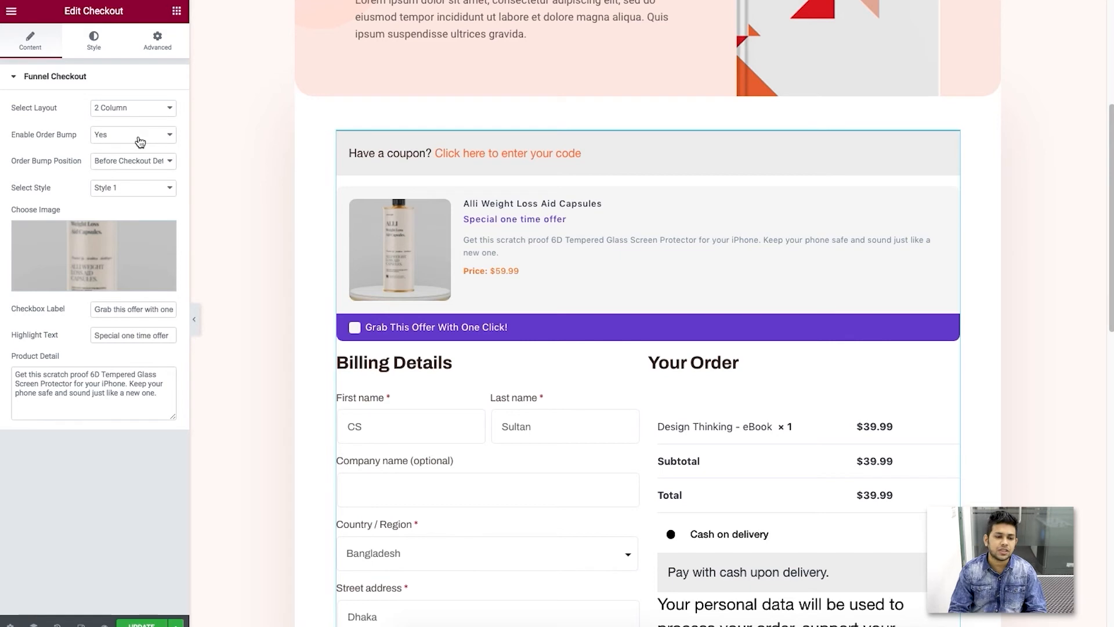
left_click(133, 135)
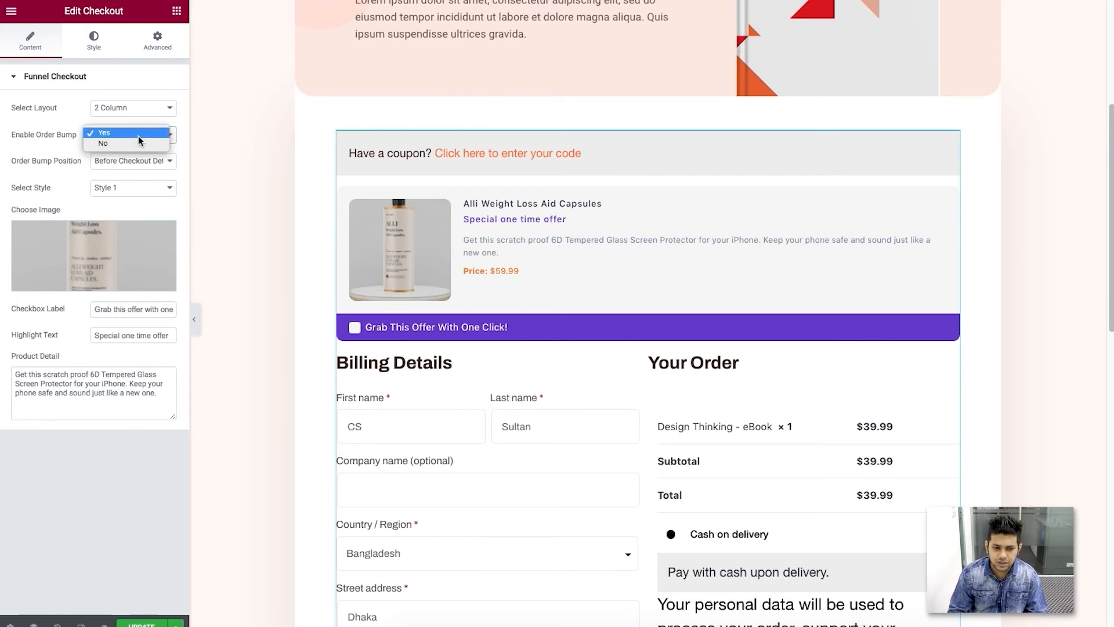
left_click(103, 144)
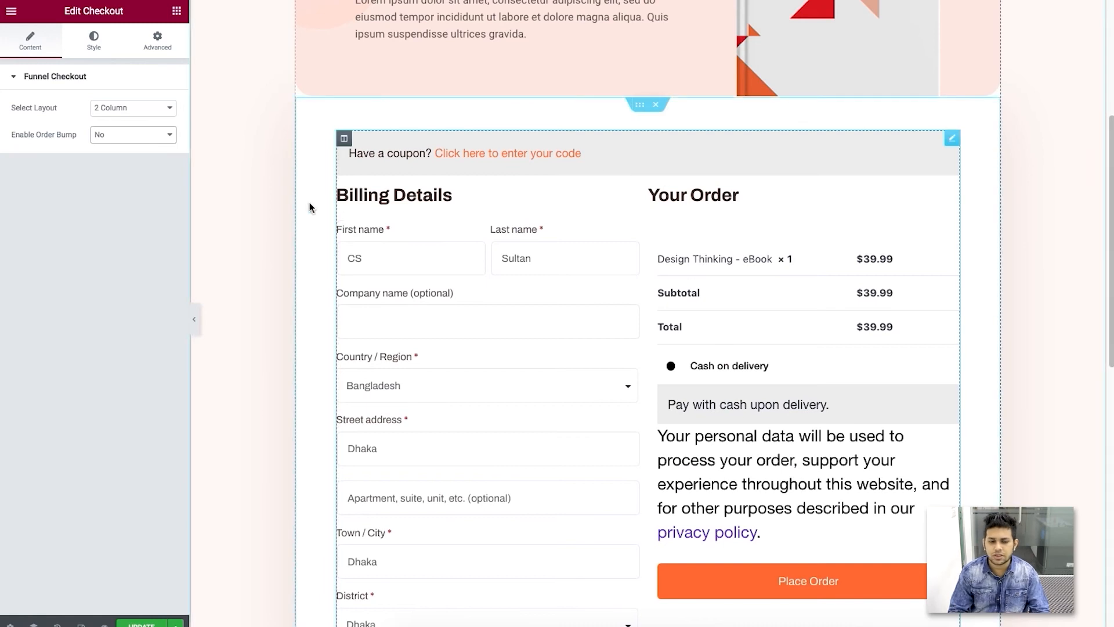
left_click(132, 135)
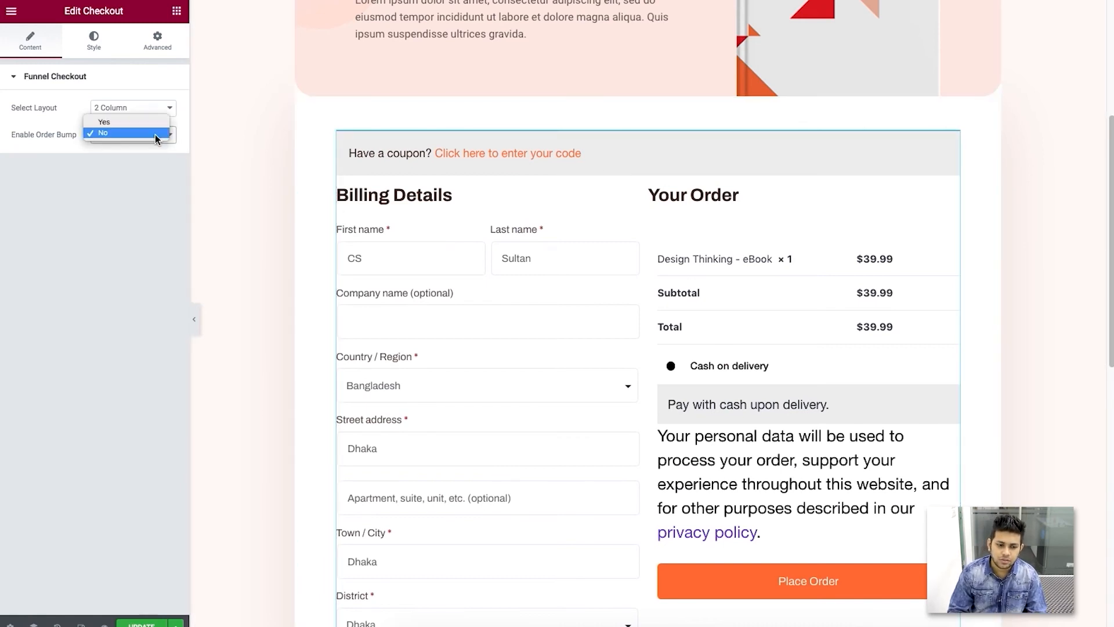
left_click(105, 122)
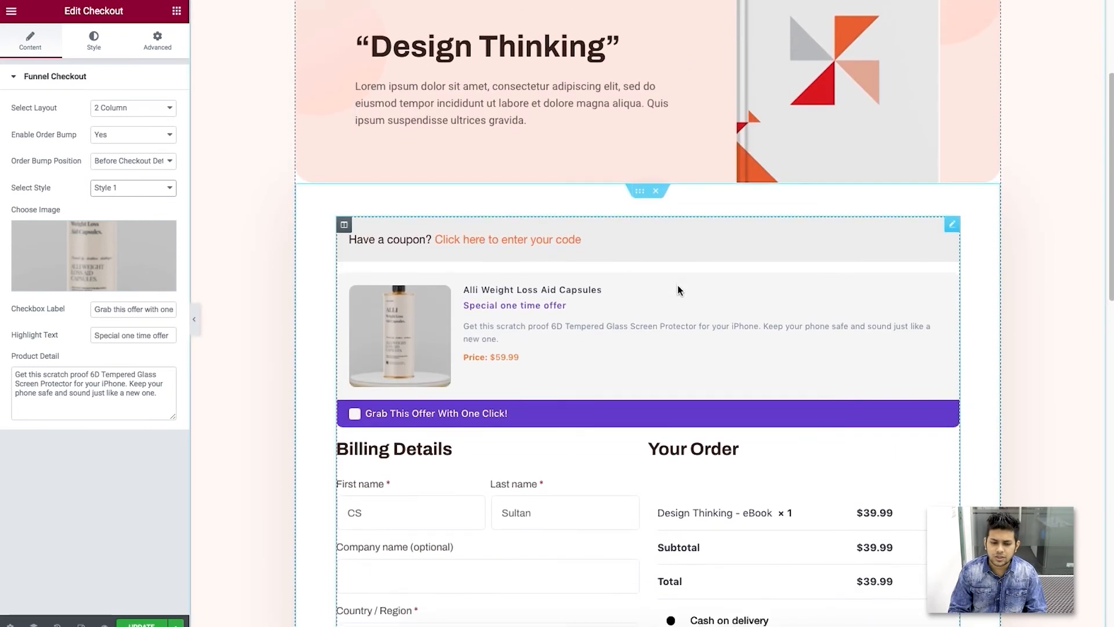
scroll("down", 3)
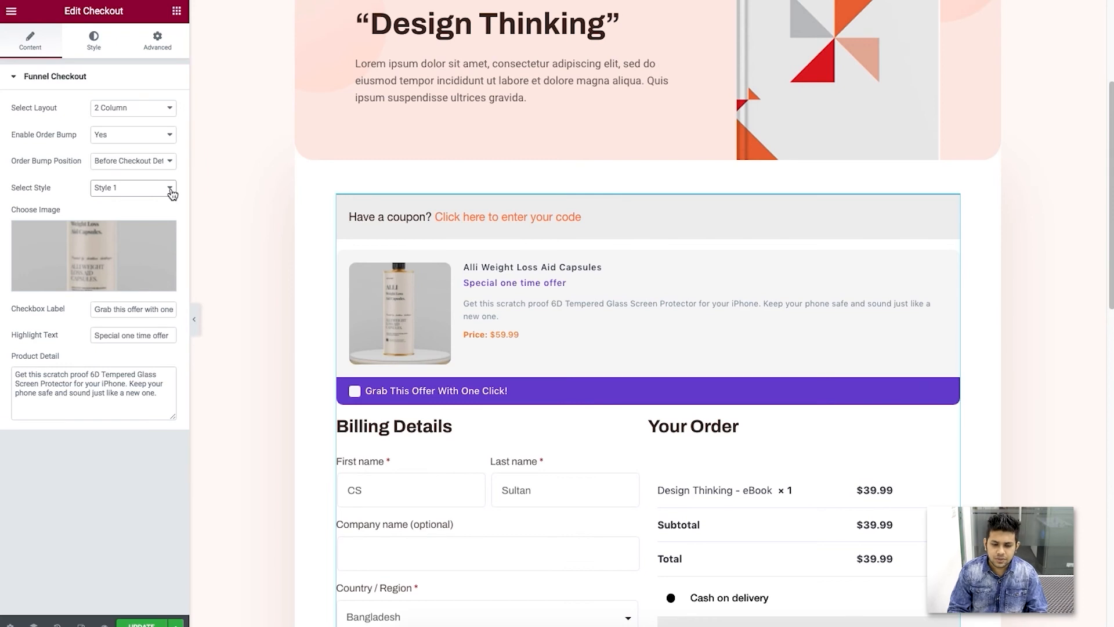
left_click(133, 188)
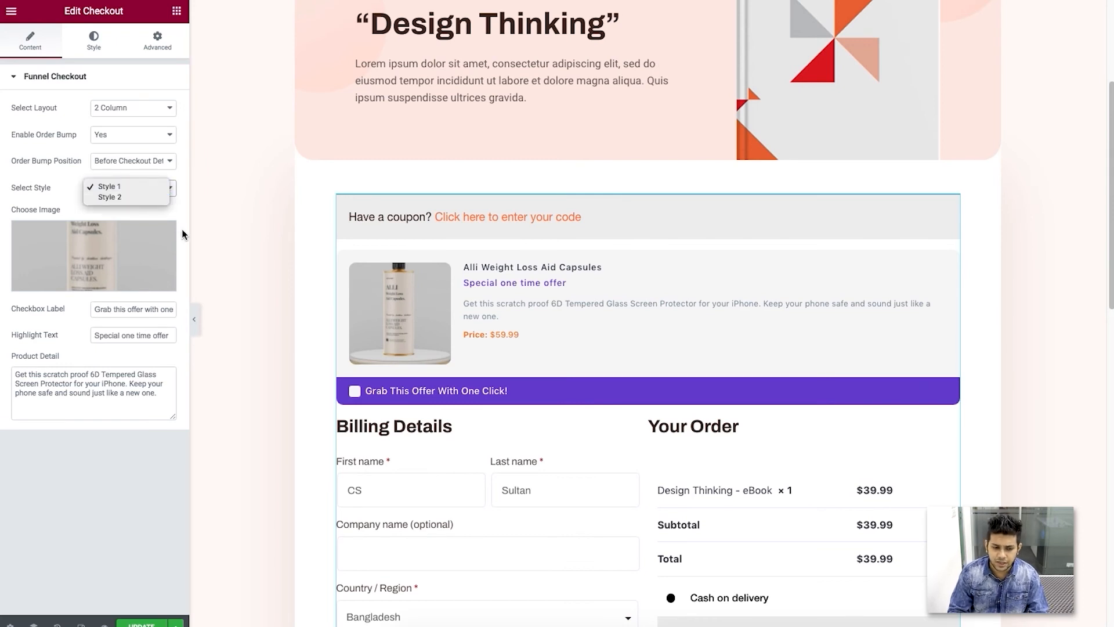
left_click(109, 186)
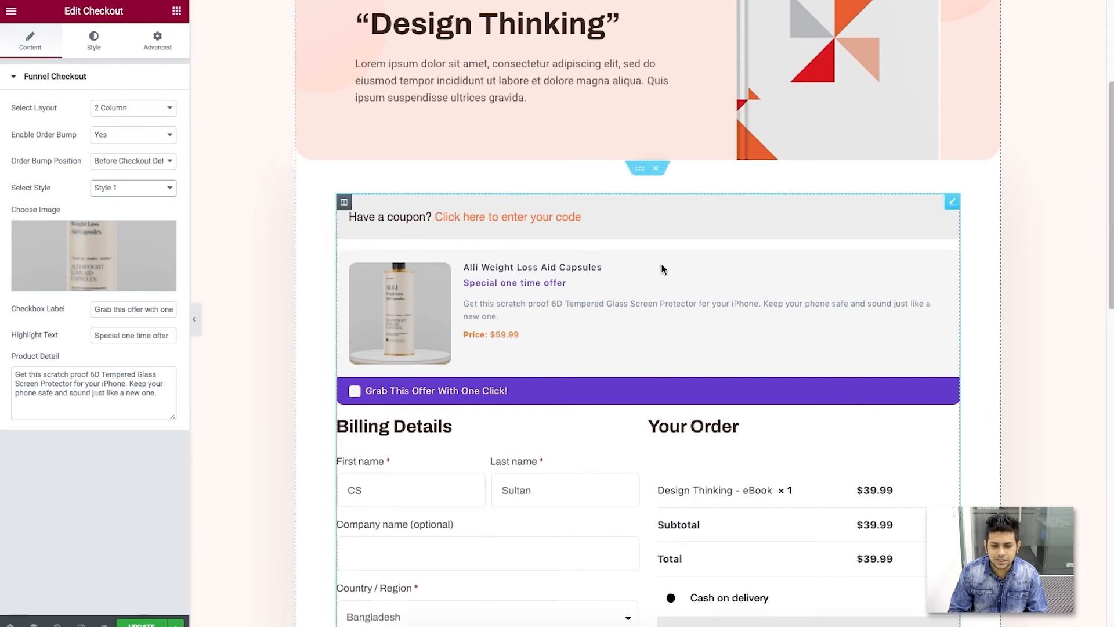
scroll("down", 3)
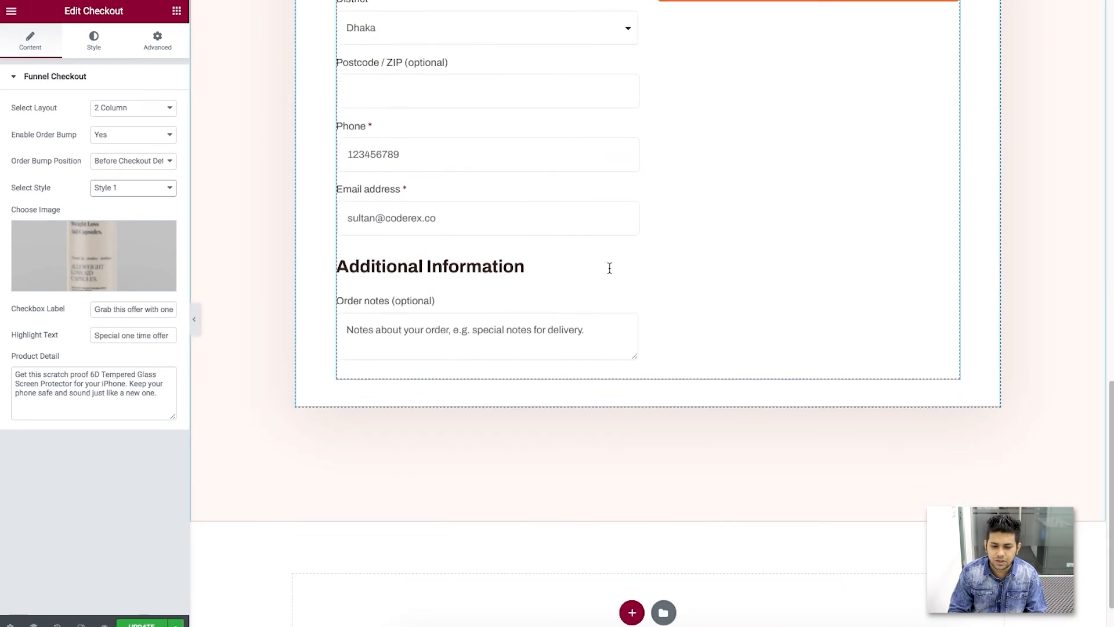
scroll("down", 3)
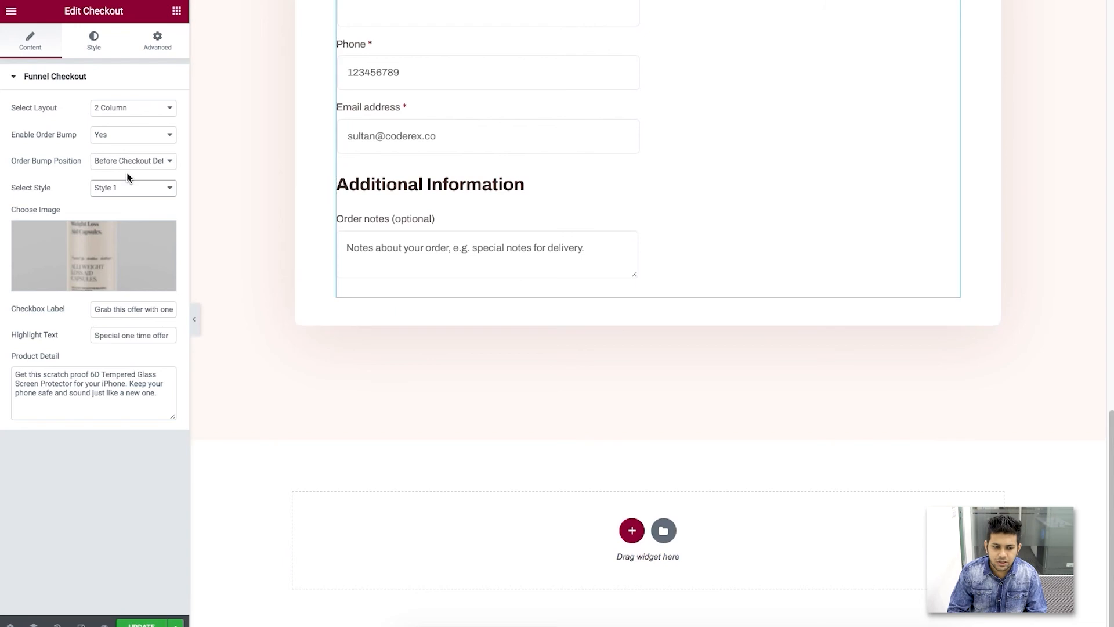
left_click(132, 160)
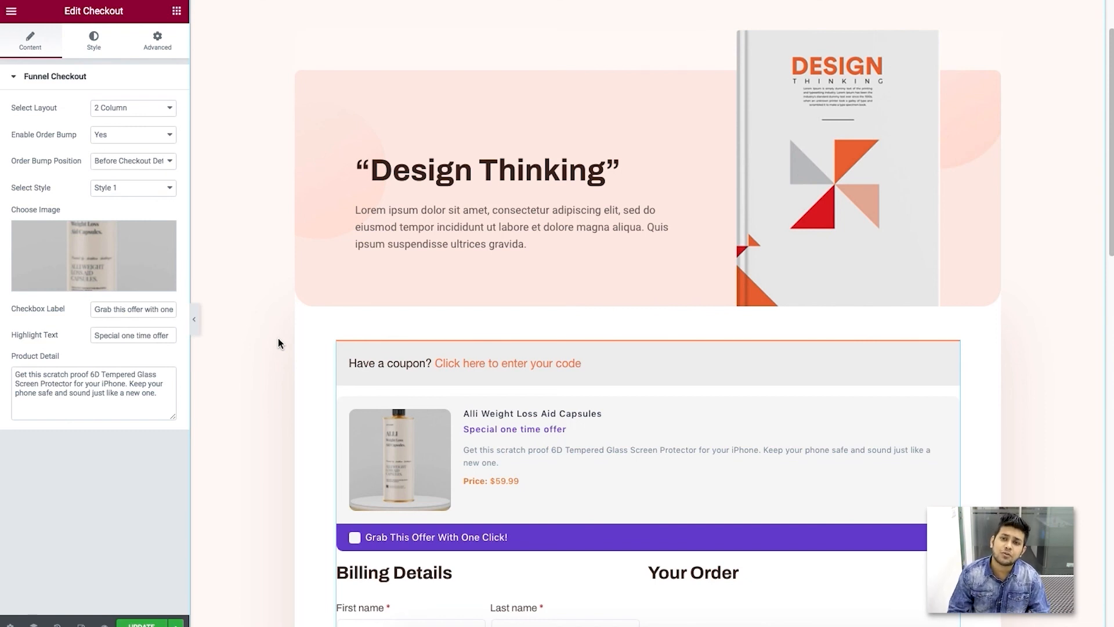
Return to the funnel canvas, briefly checking and closing the Checkout step's settings
left_click(599, 49)
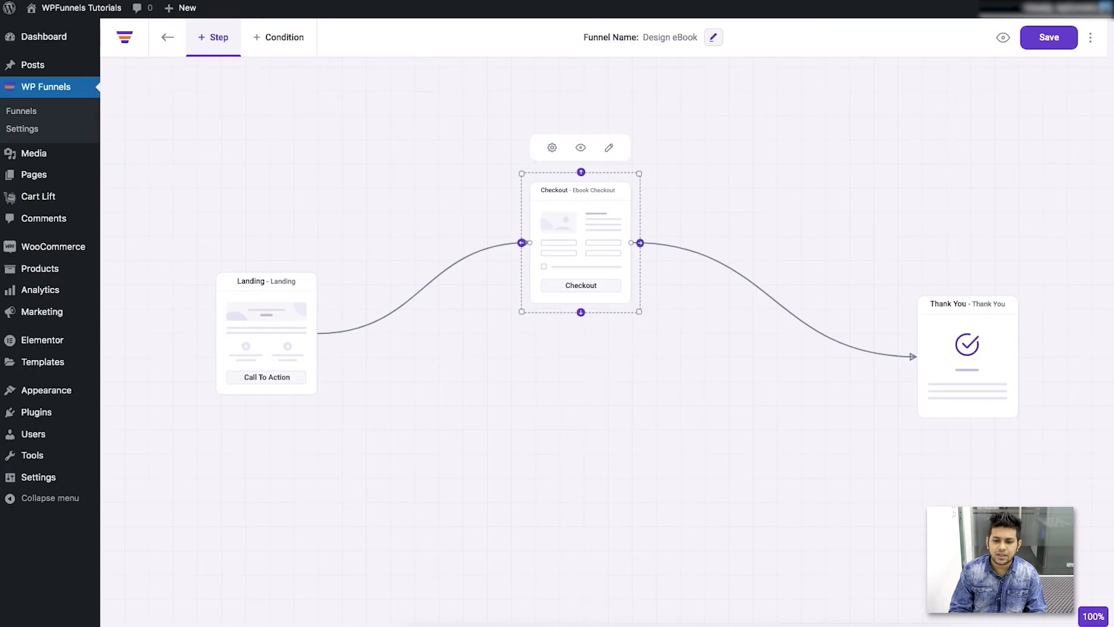
left_click(553, 147)
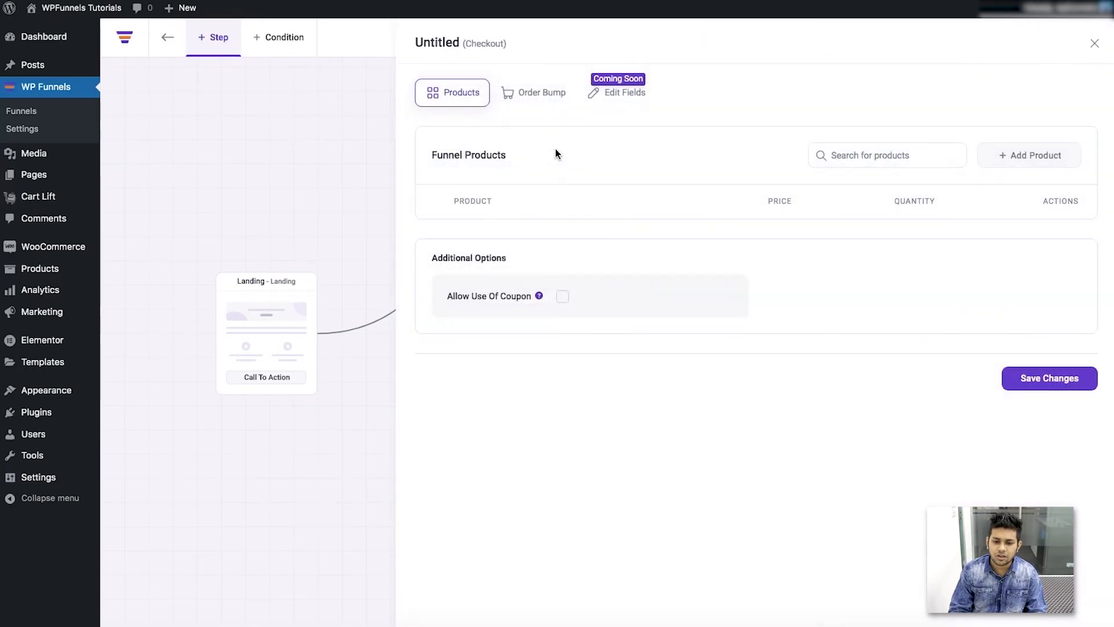
left_click(534, 93)
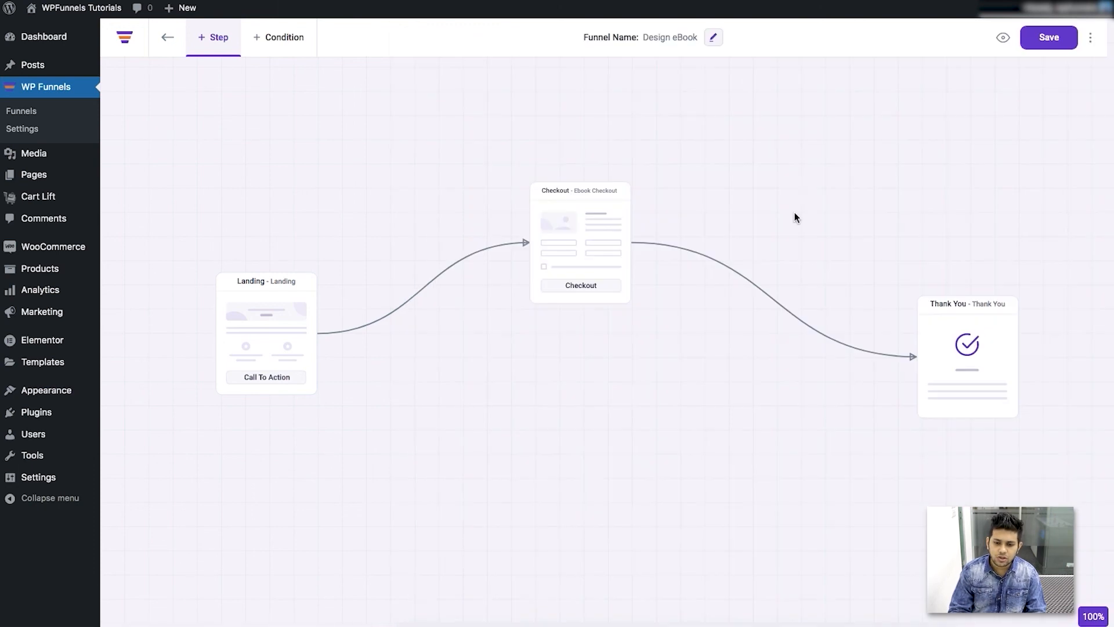
mouse_move(755, 86)
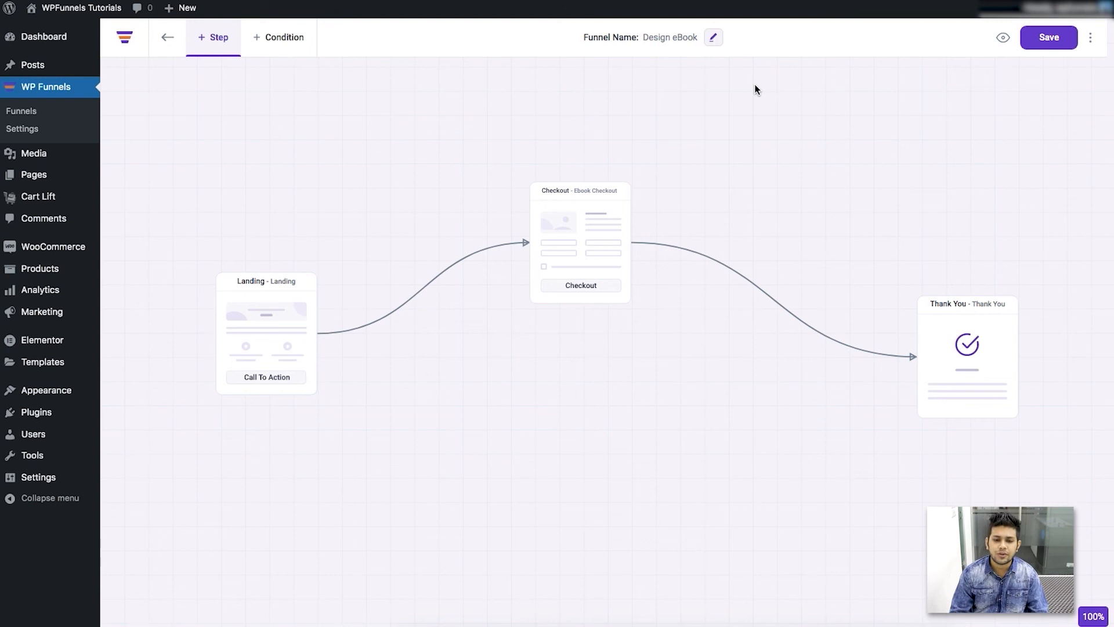
mouse_move(699, 154)
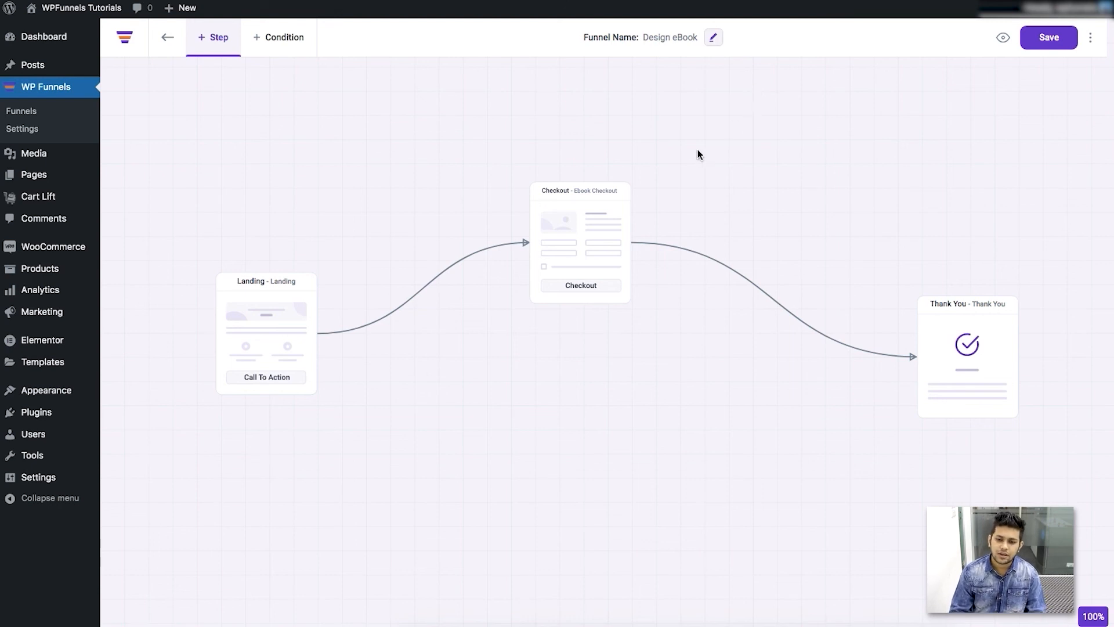